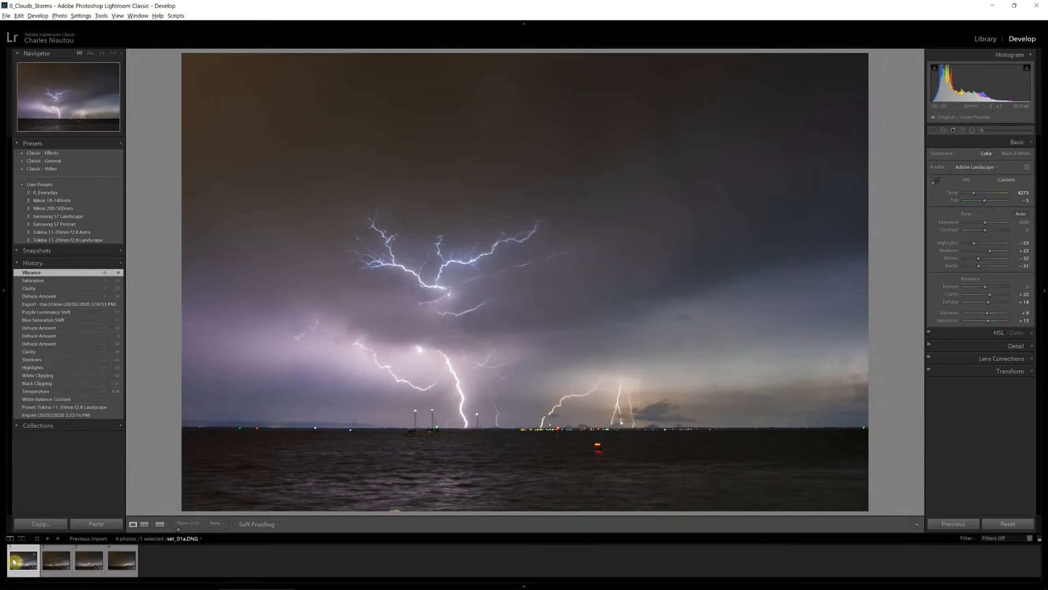
Copy the first storm frame's develop settings with Transform and Spot Removal unchecked
right_click(18, 573)
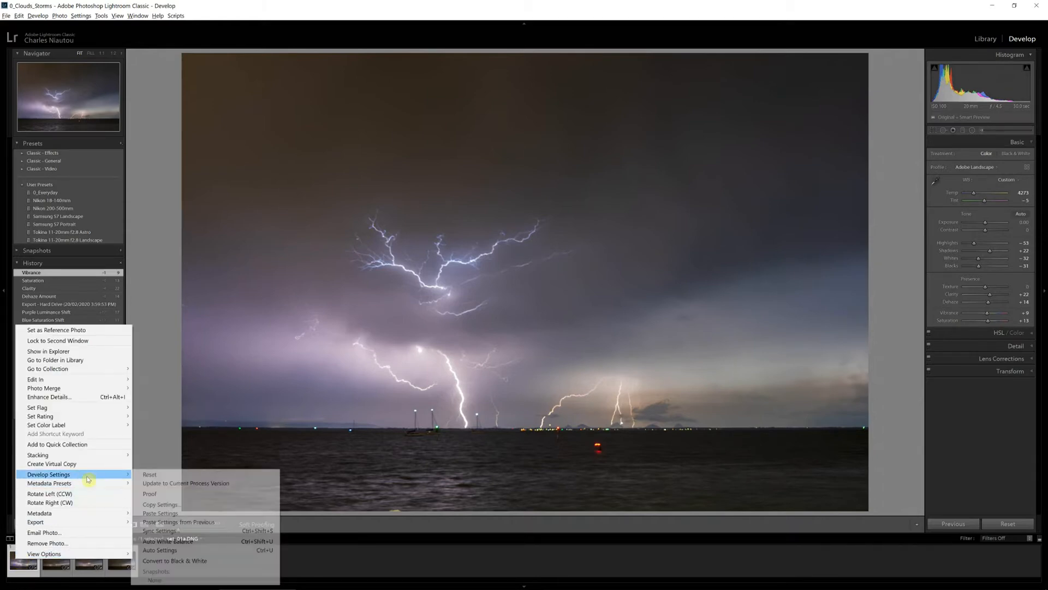
click(162, 504)
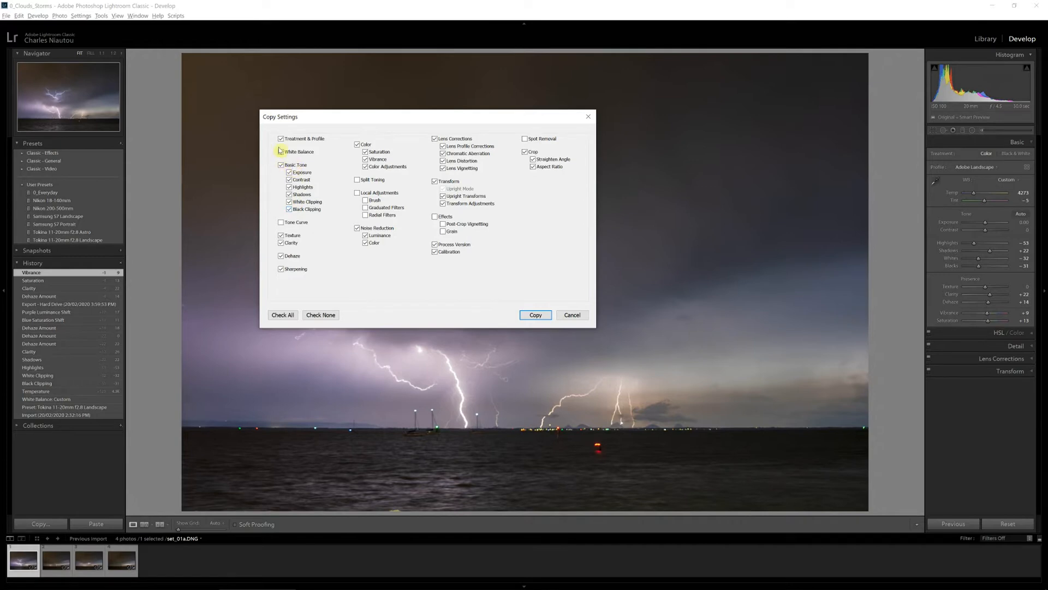
click(281, 152)
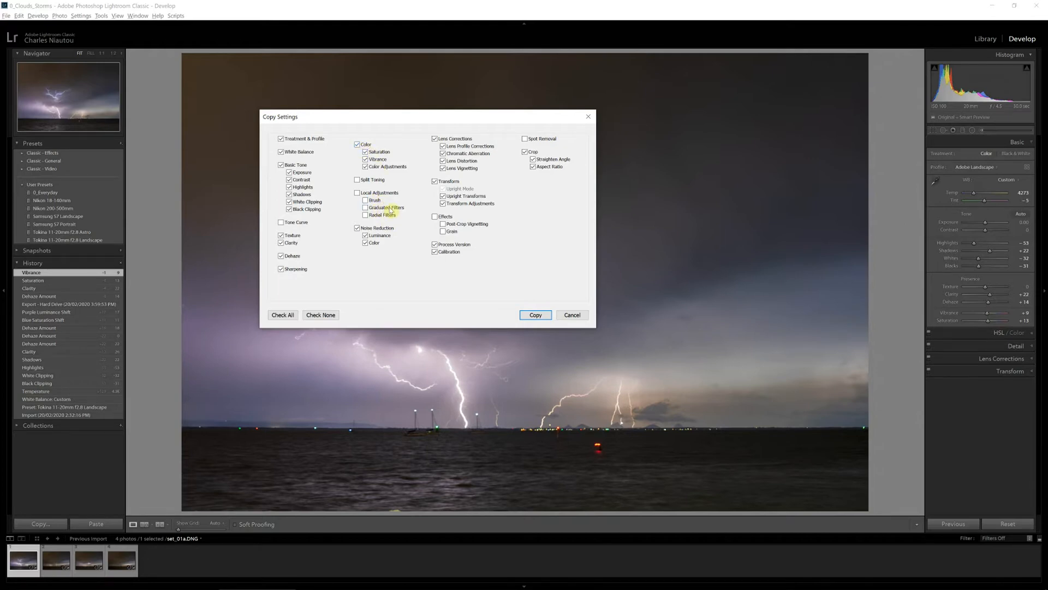
mouse_move(389, 208)
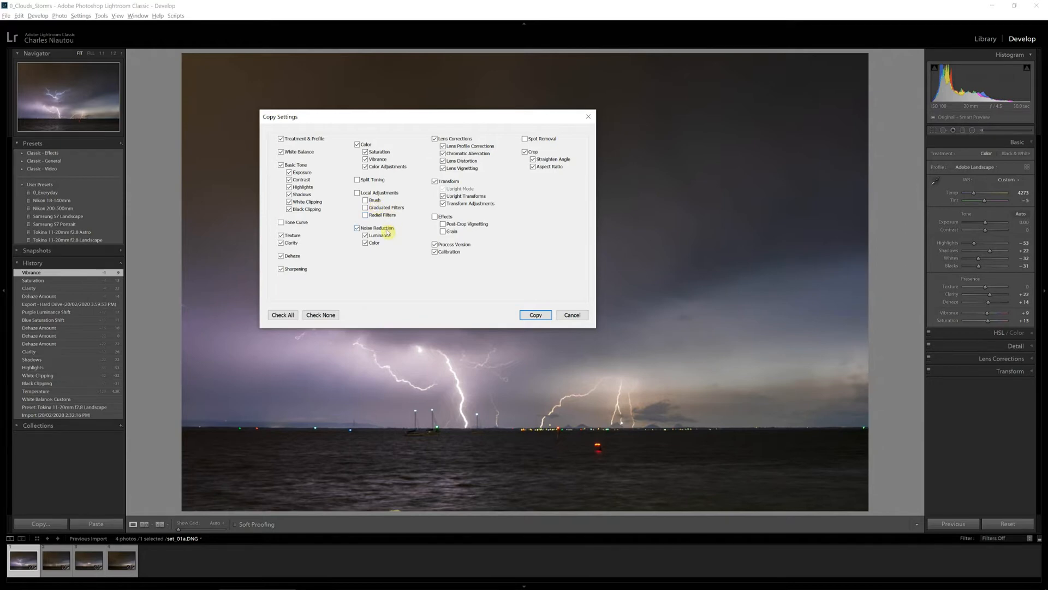
click(364, 235)
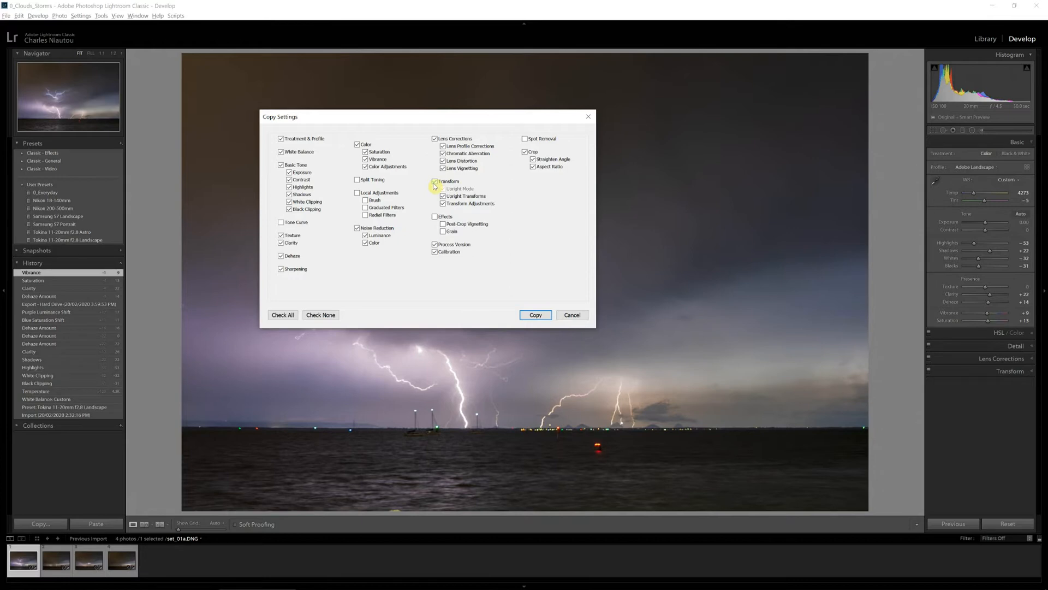
click(434, 181)
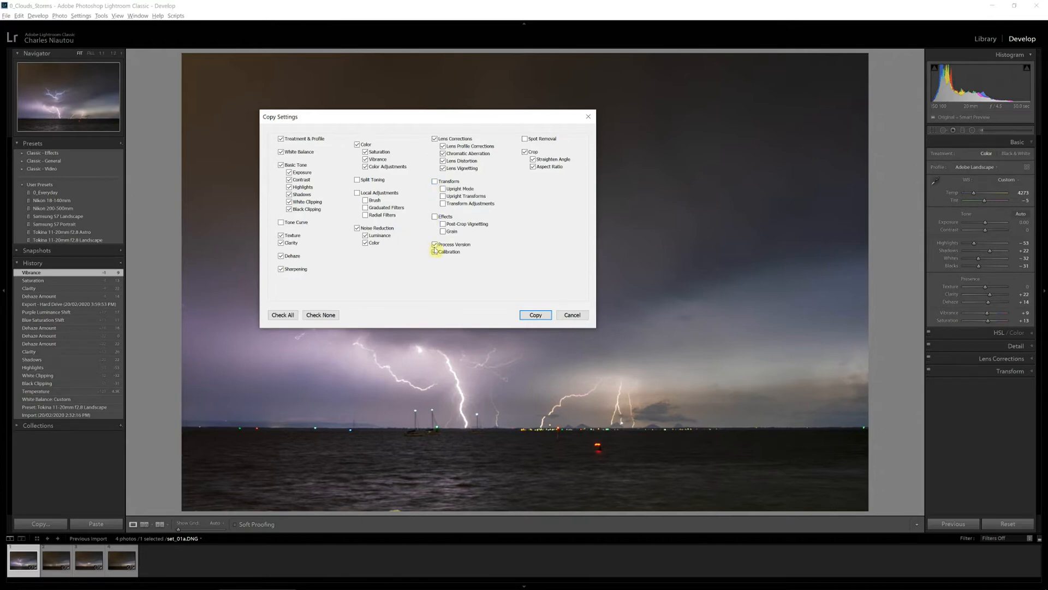
click(435, 251)
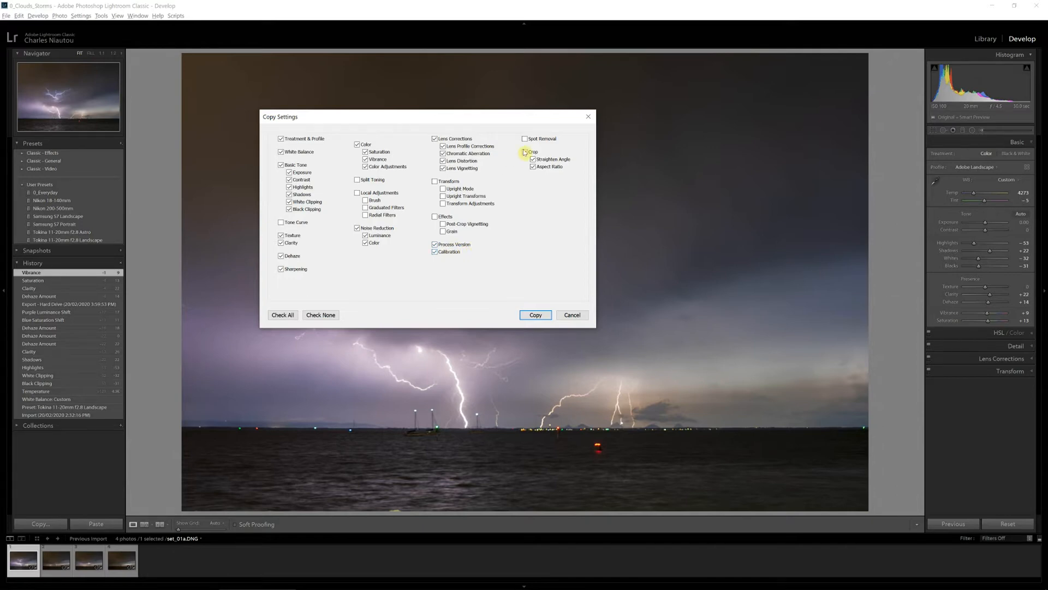
click(526, 153)
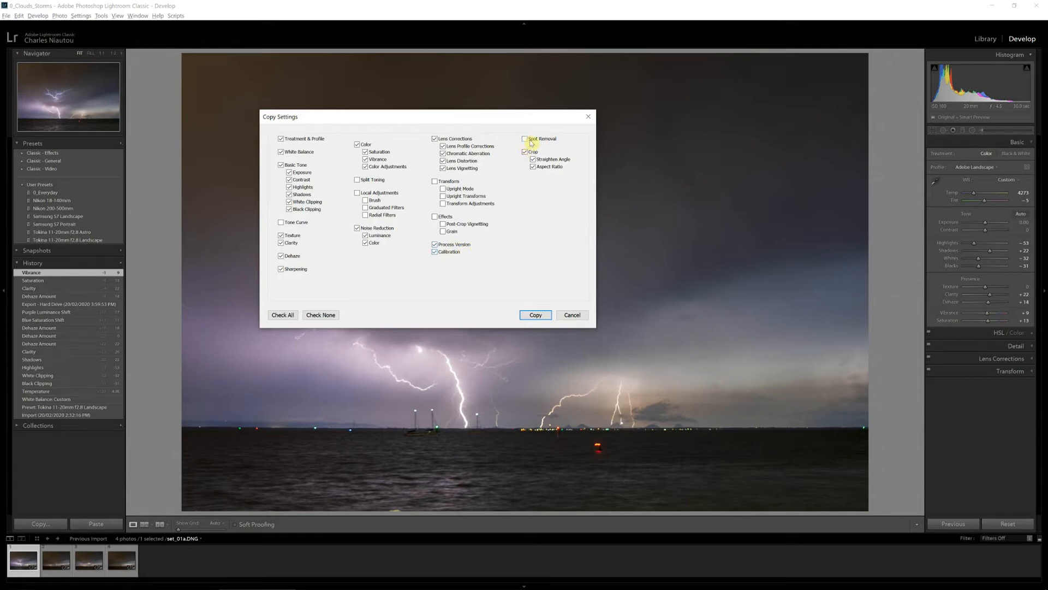
click(527, 152)
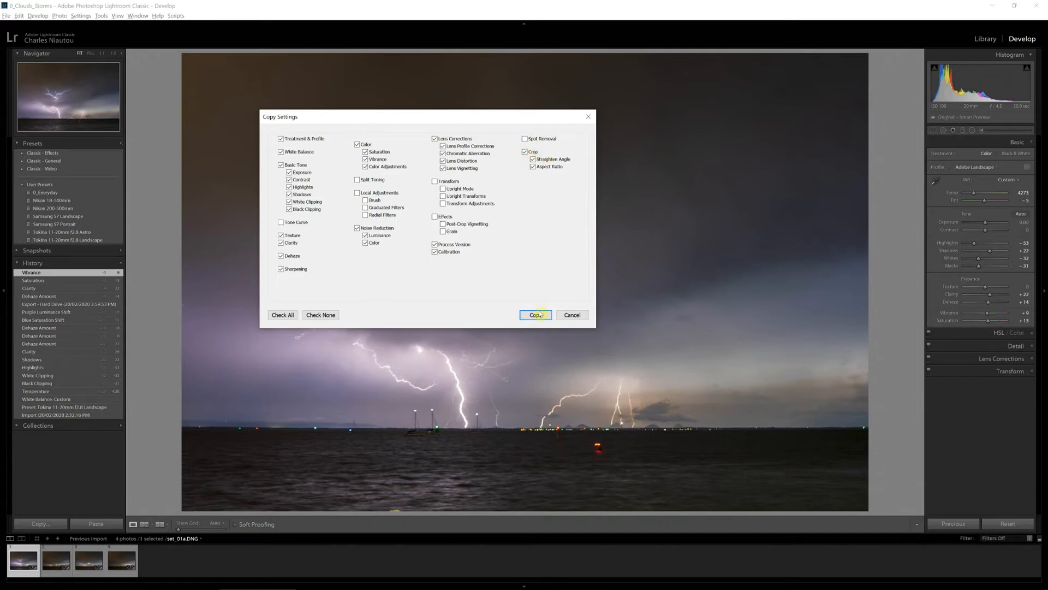
click(535, 315)
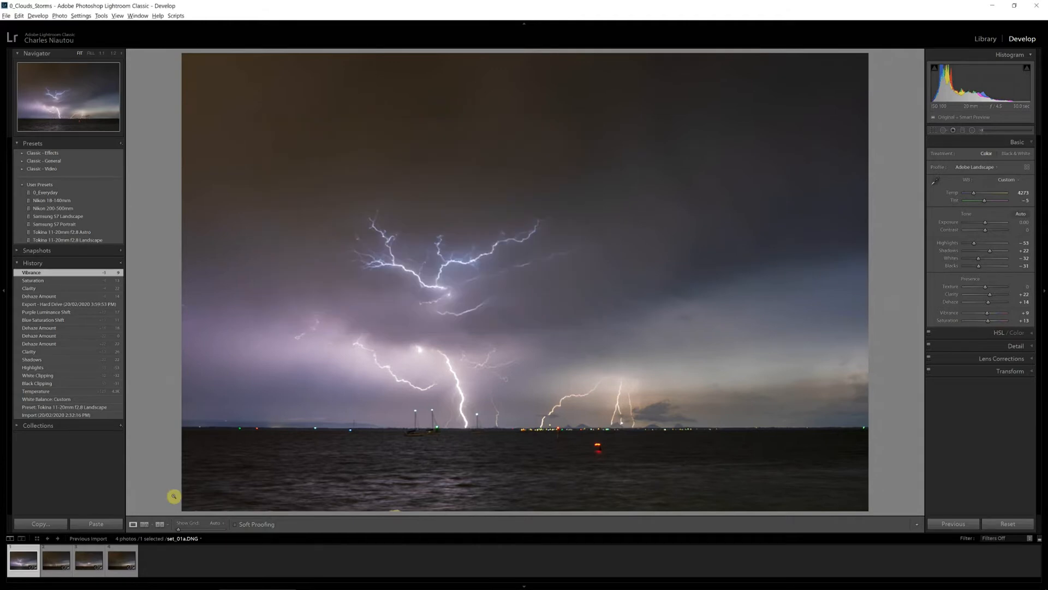
Select storm frames 2–4, reset the fourth to its Import state, and paste the settings
click(53, 559)
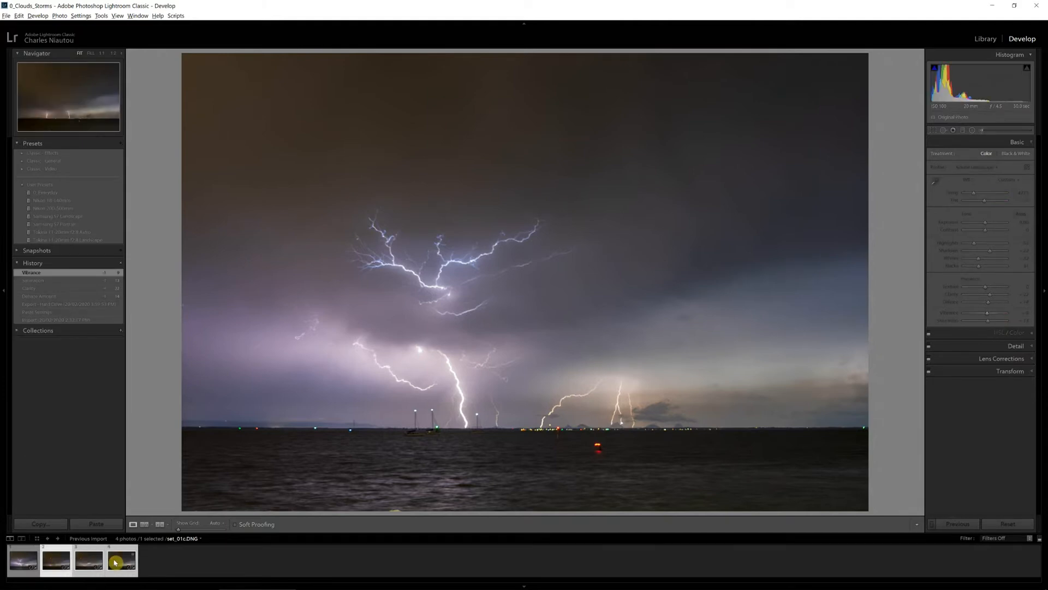
click(115, 561)
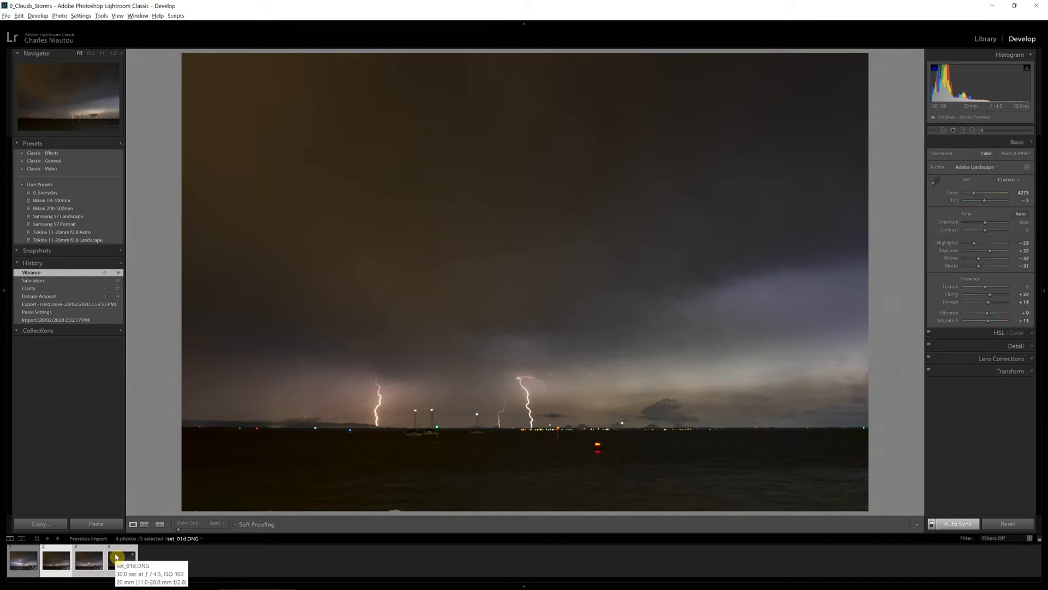
right_click(115, 556)
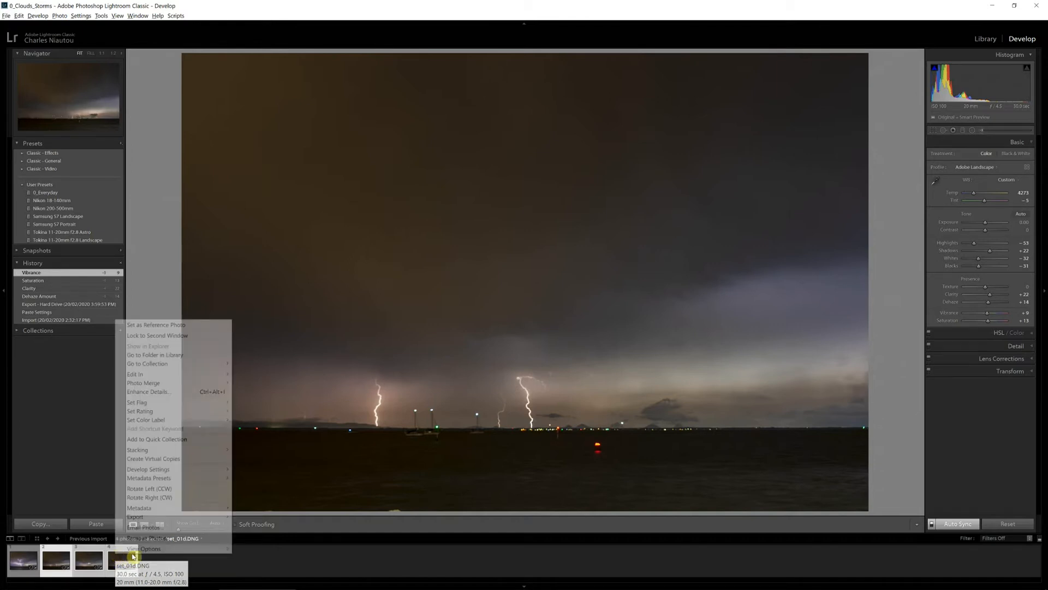
mouse_move(177, 470)
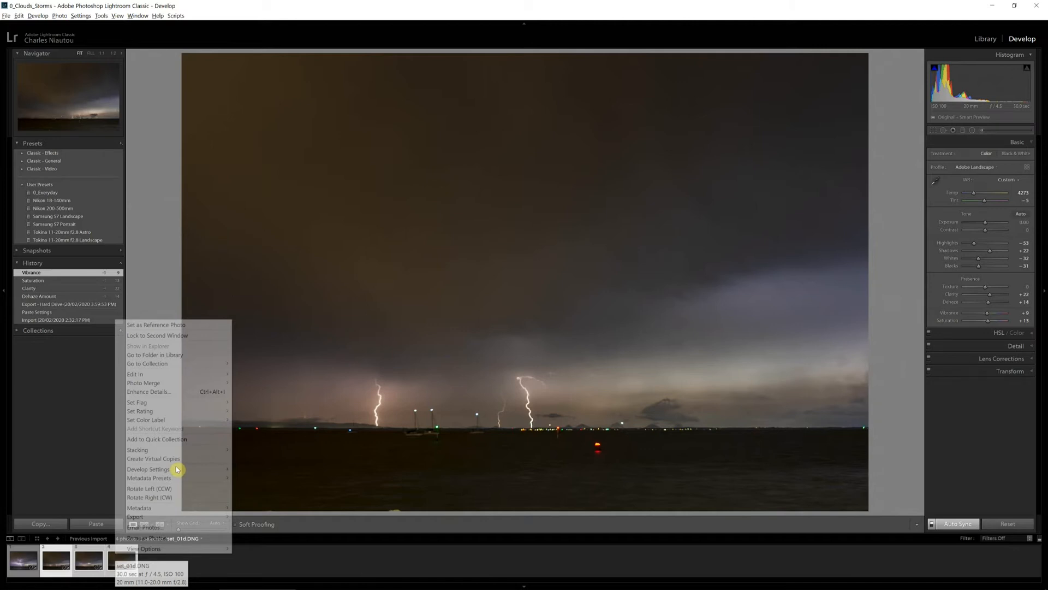
mouse_move(247, 506)
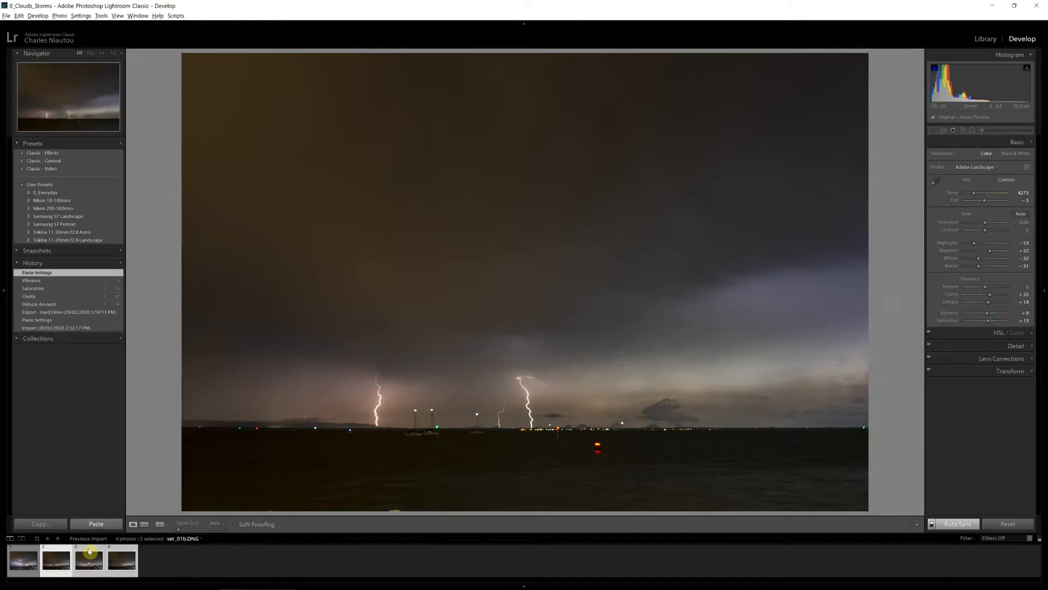
click(20, 567)
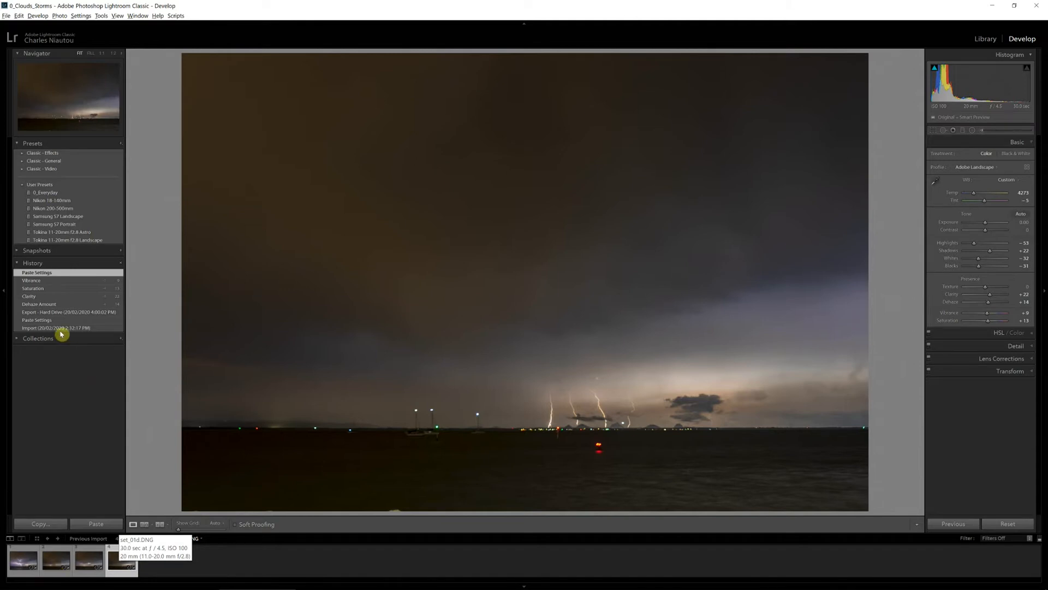
click(56, 327)
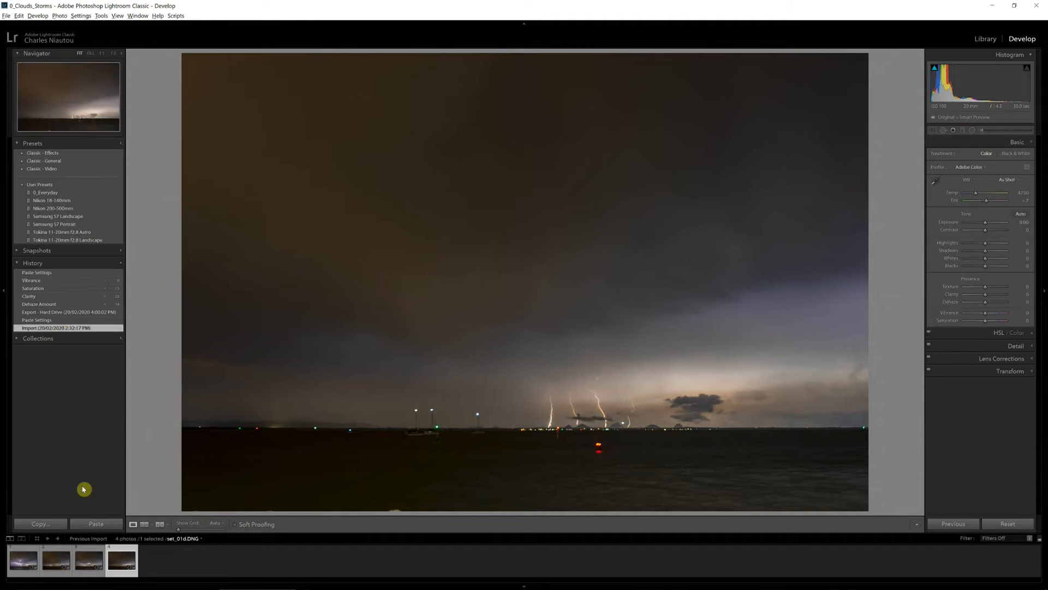
click(56, 327)
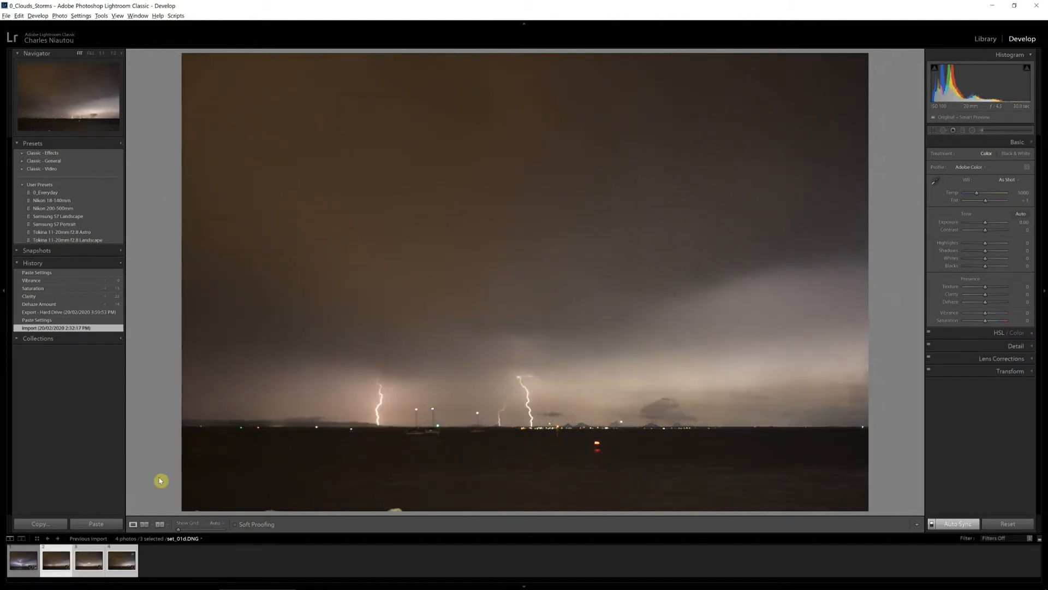
mouse_move(262, 515)
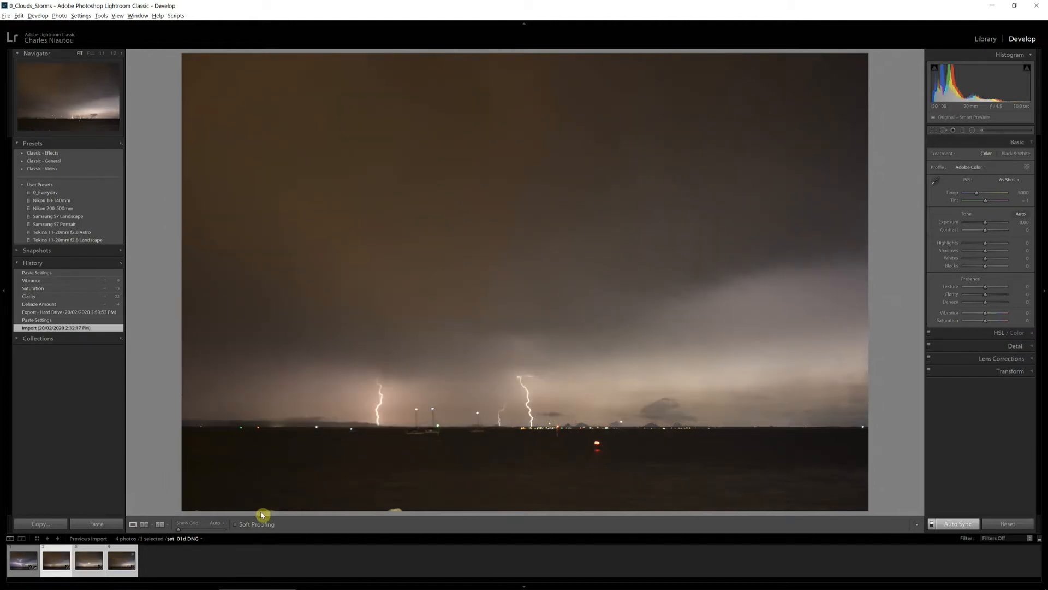
click(95, 524)
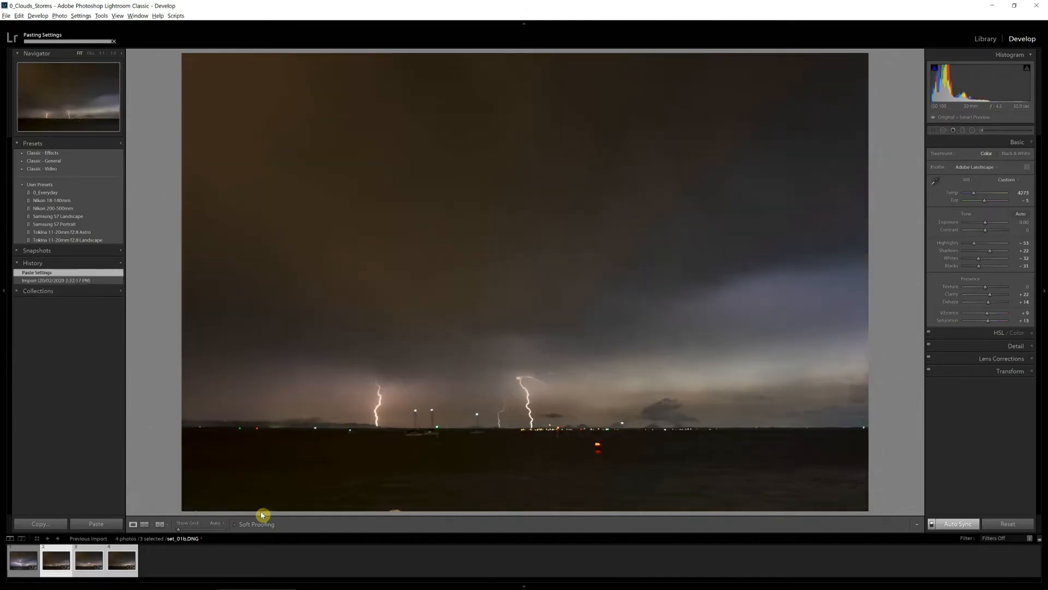
mouse_move(437, 418)
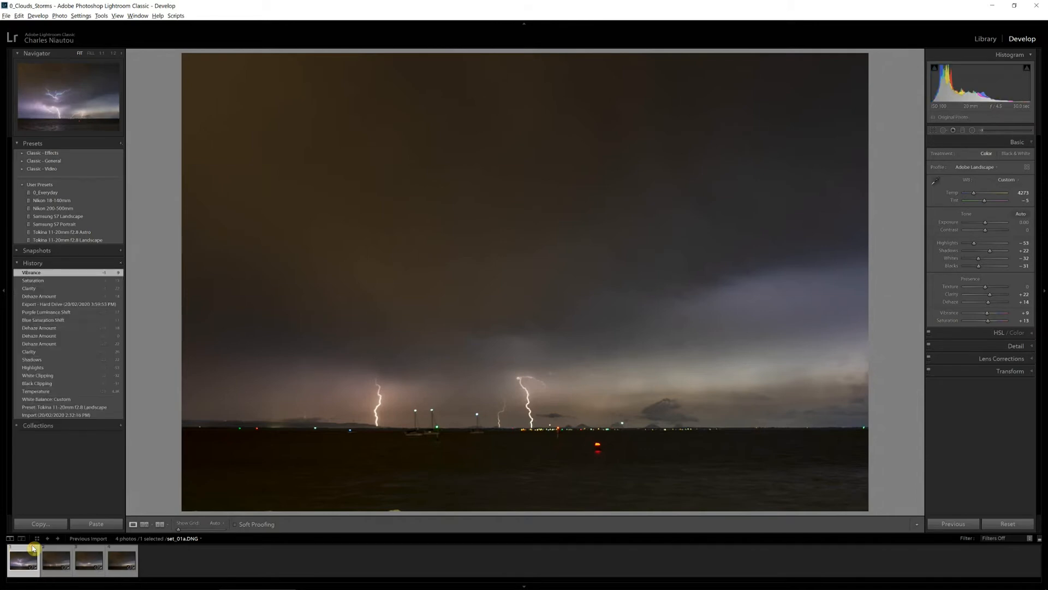
Select the storm frames and set the export destination to lightning temp files on the Desktop
click(108, 561)
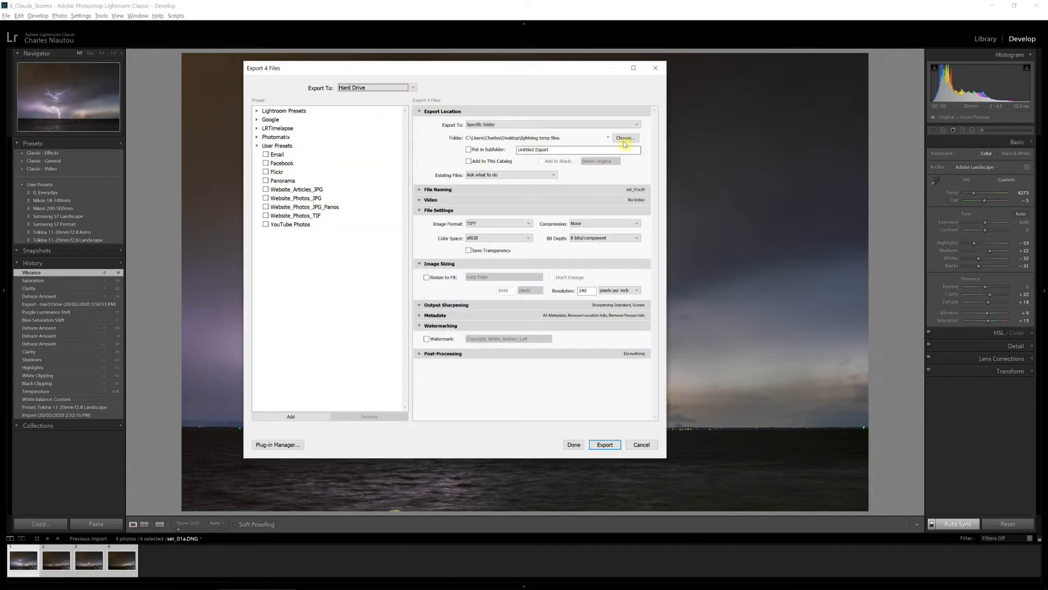
click(625, 138)
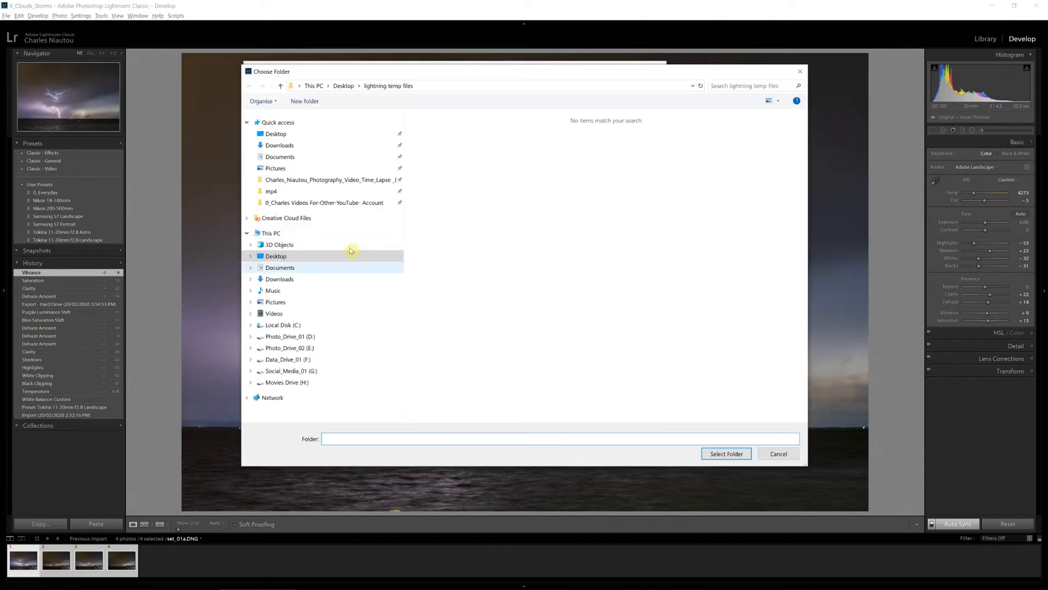
click(275, 256)
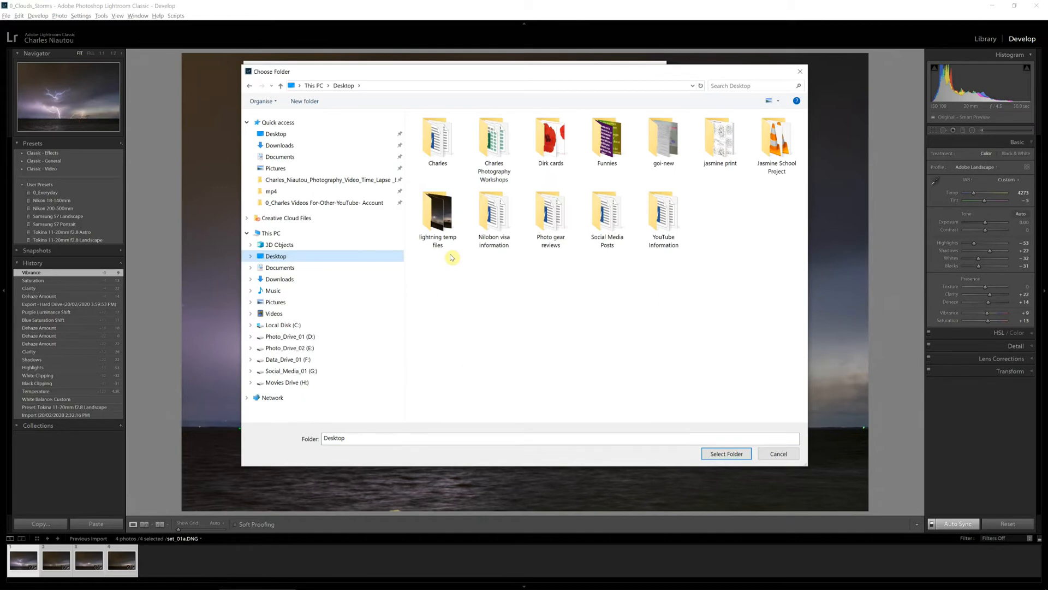
mouse_move(445, 223)
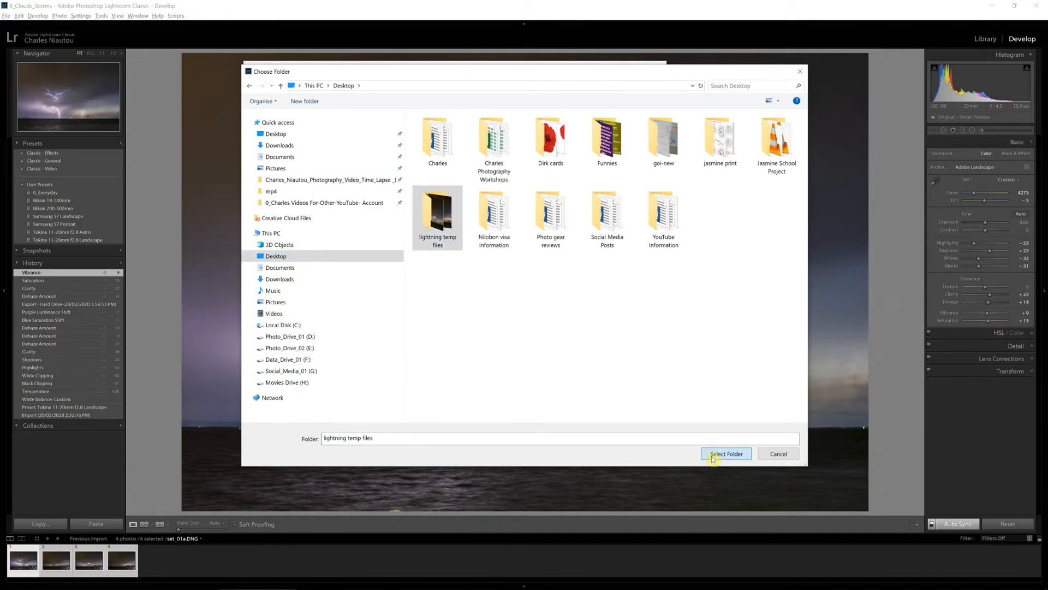
click(726, 453)
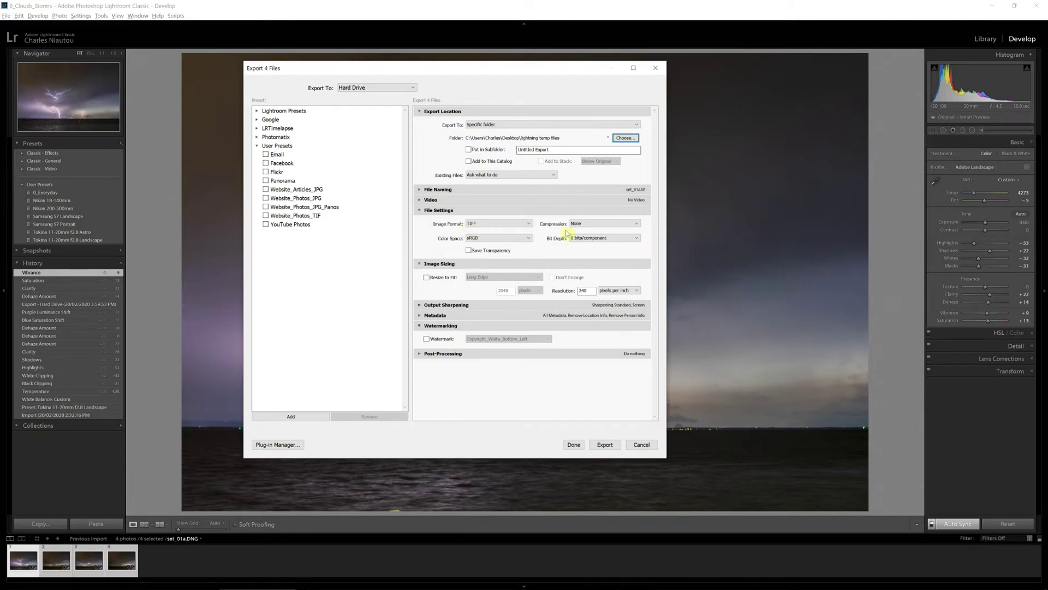
mouse_move(462, 242)
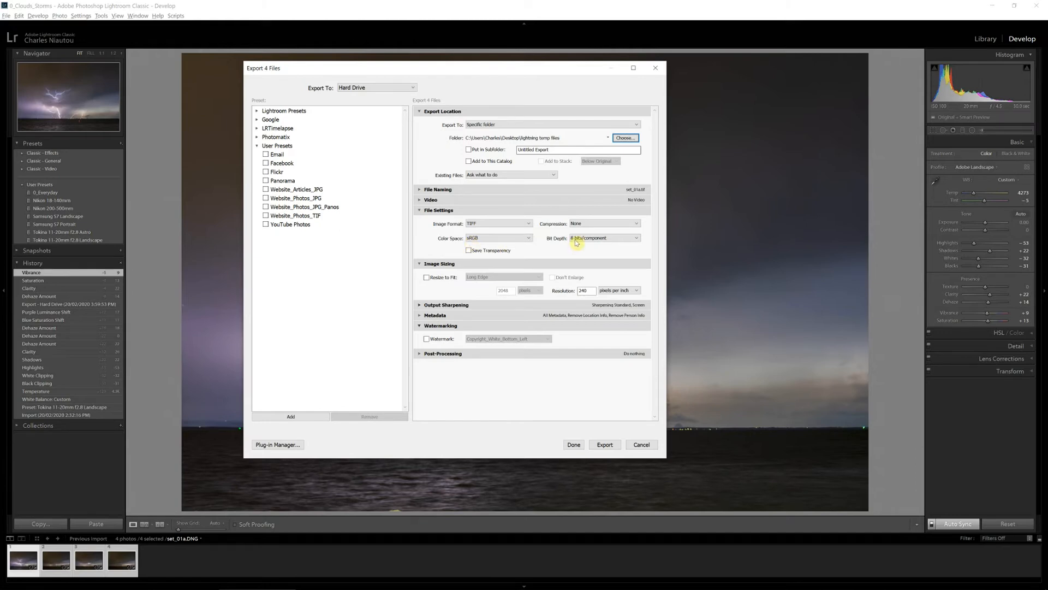
mouse_move(568, 248)
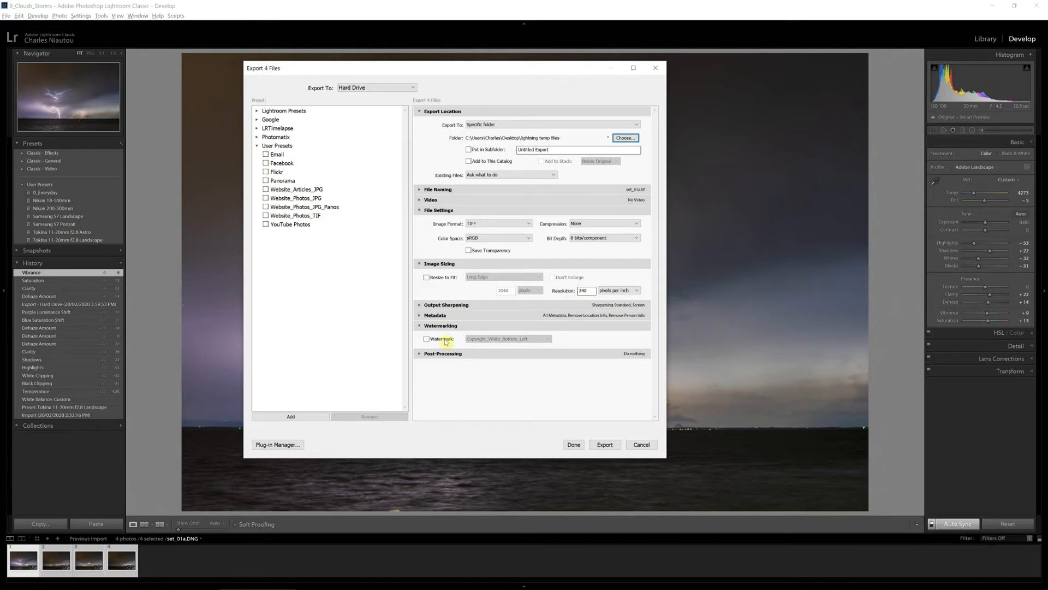
Export the four frames as TIFFs with no watermark, overwriting the existing files
click(426, 338)
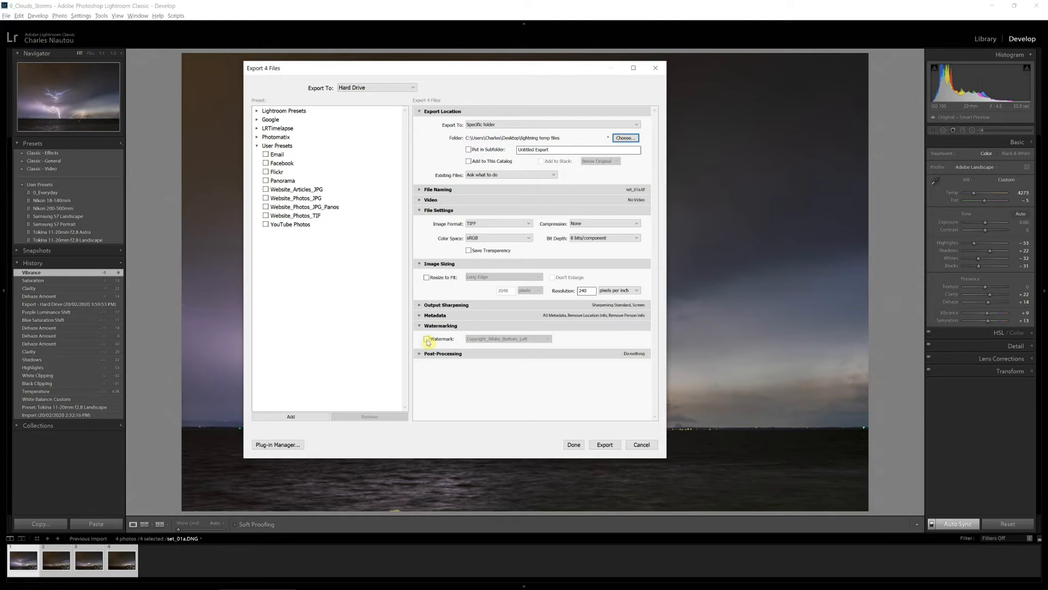
click(426, 339)
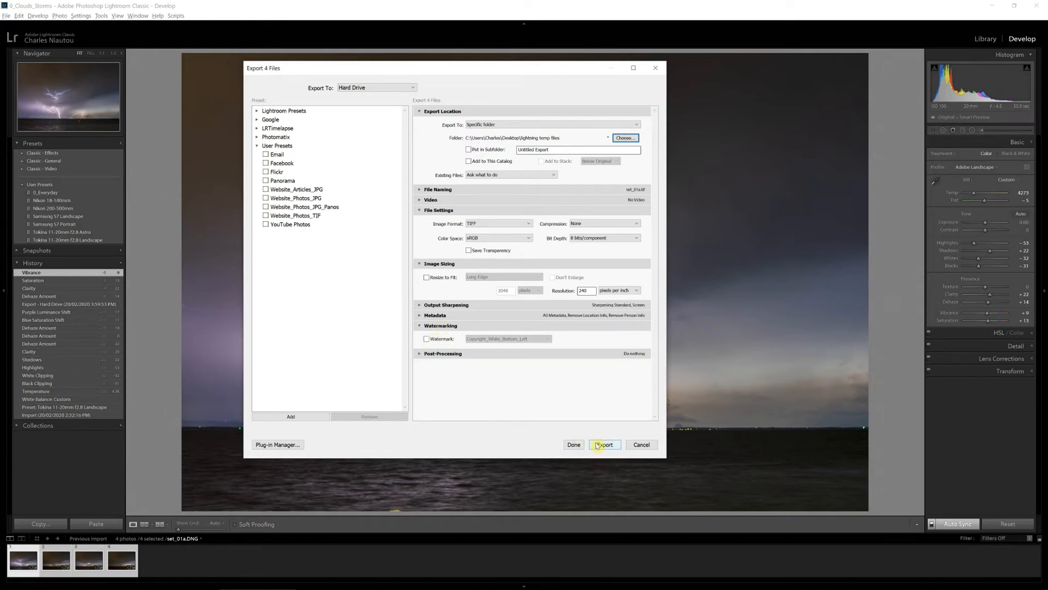
click(605, 444)
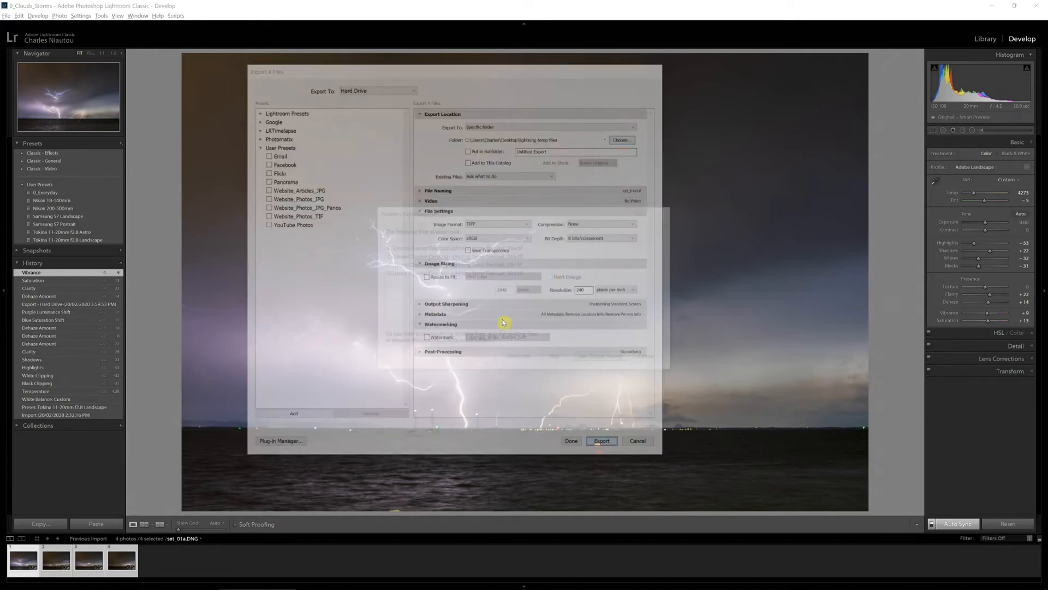
click(602, 441)
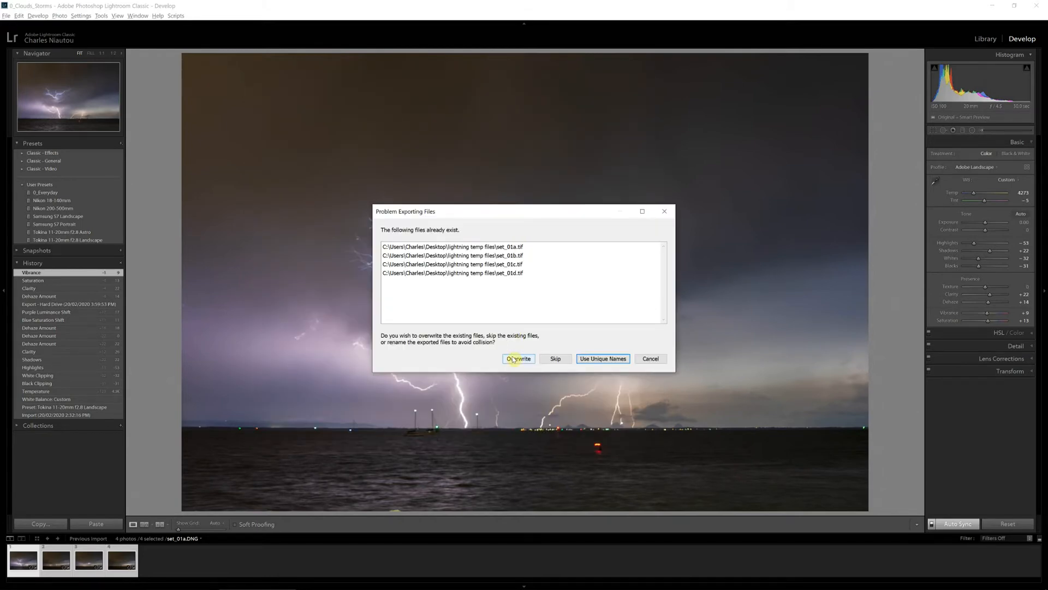
click(518, 359)
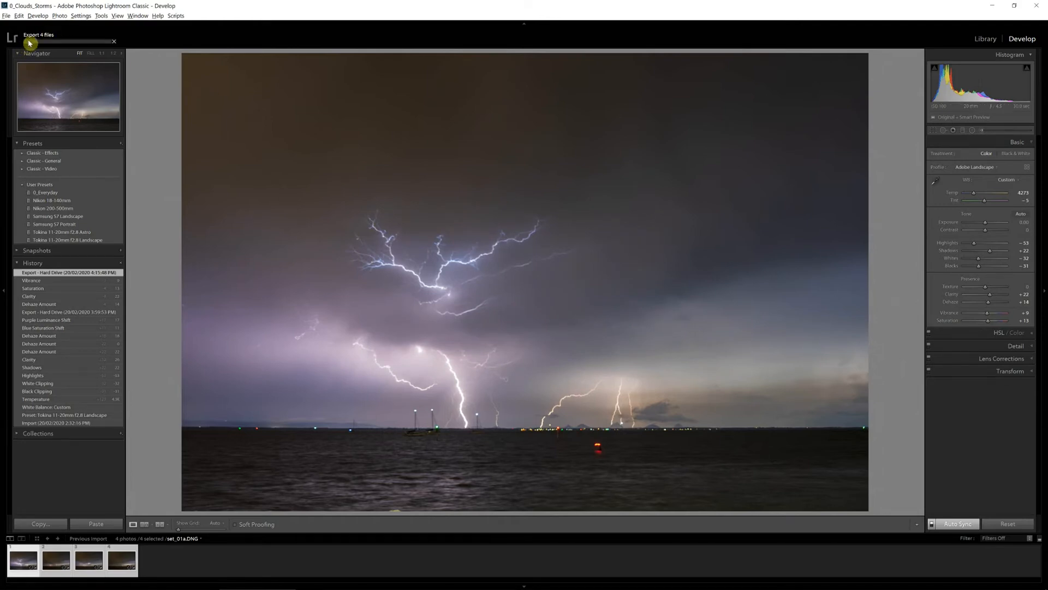
mouse_move(258, 123)
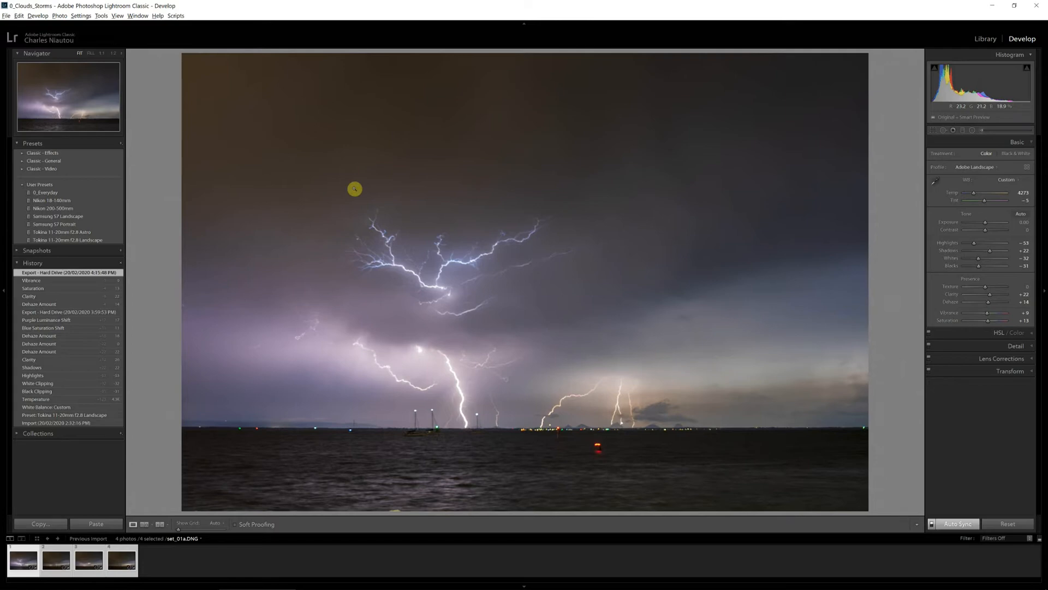
mouse_move(343, 483)
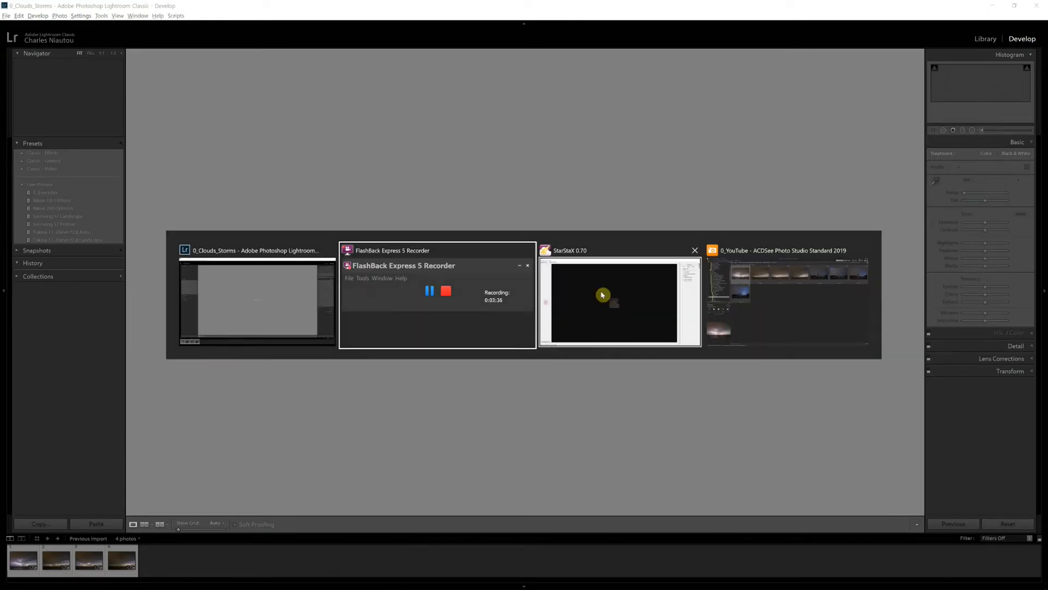
Load set_01a–set_01d from lightning temp files into StarStaX and check the blending settings
click(603, 295)
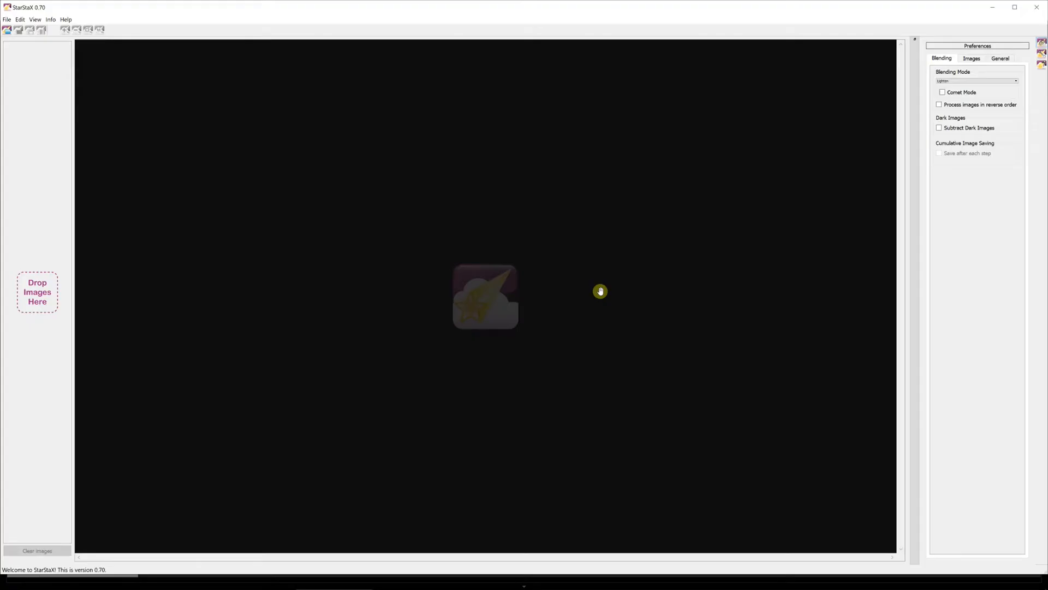
click(8, 29)
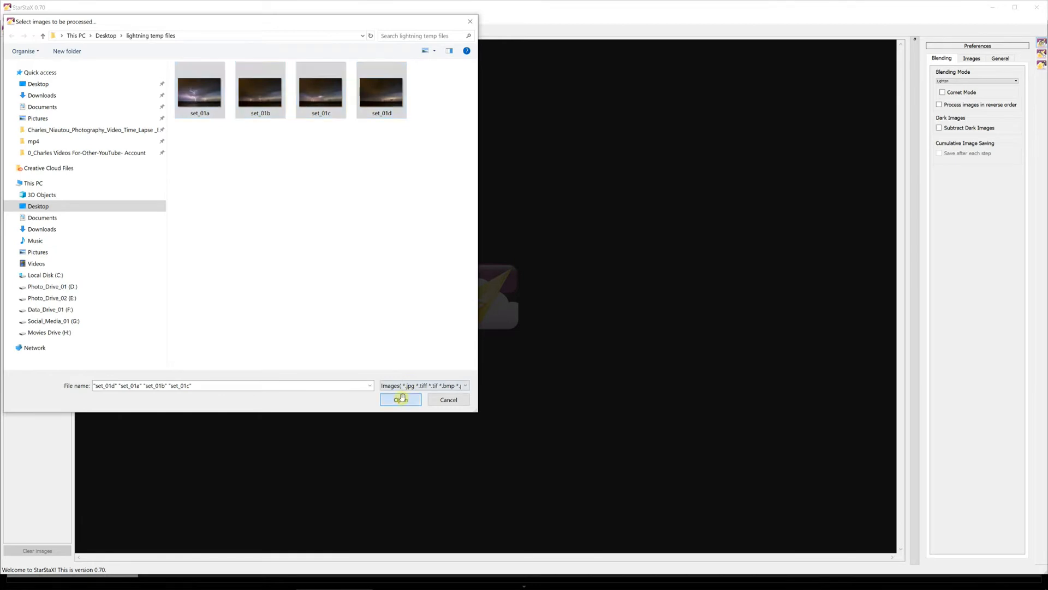
click(401, 400)
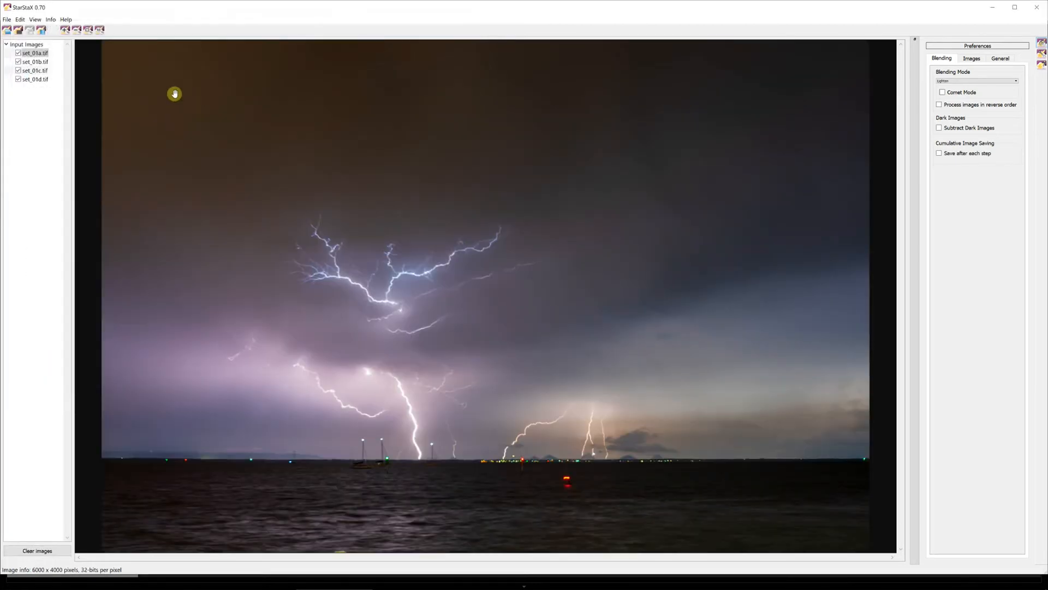
mouse_move(763, 109)
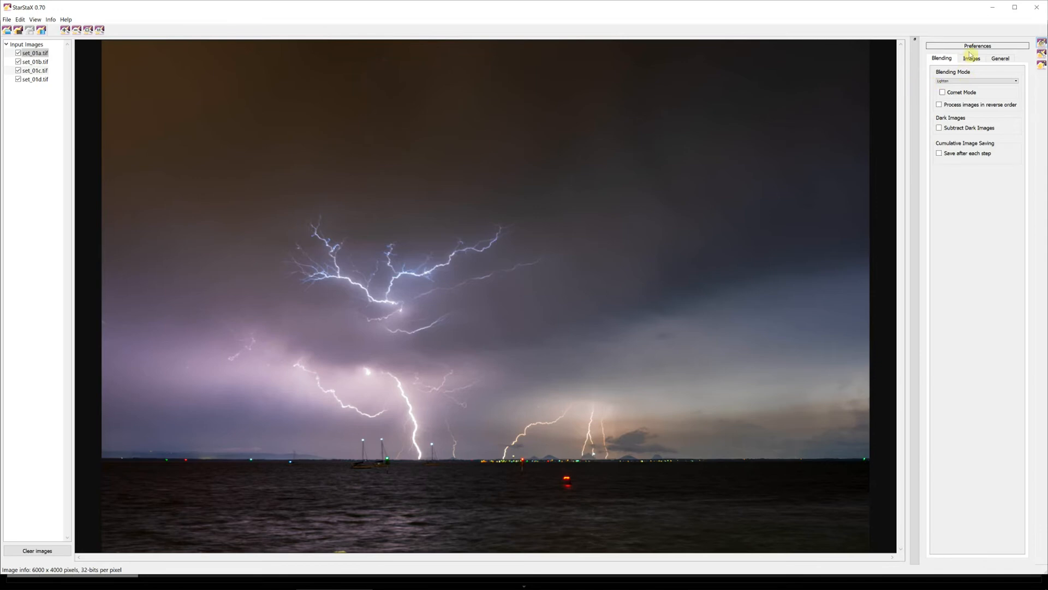
click(941, 58)
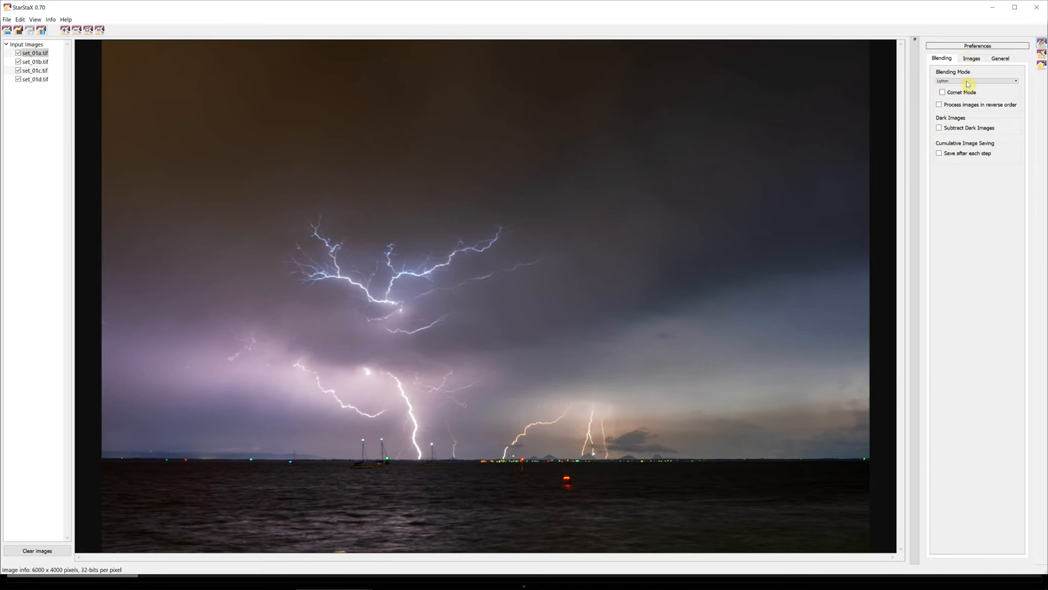
mouse_move(973, 82)
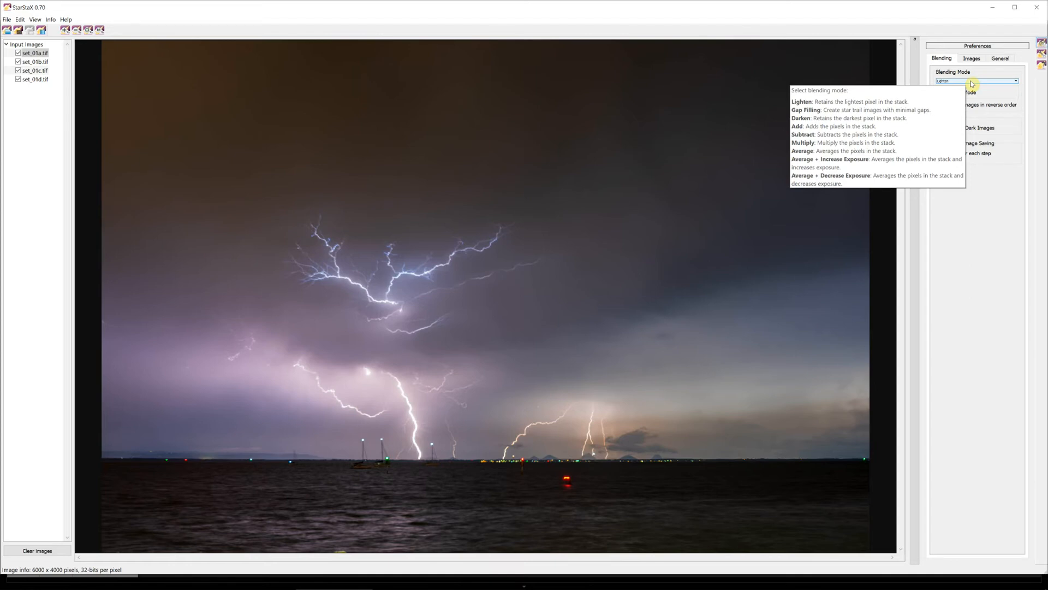
mouse_move(987, 88)
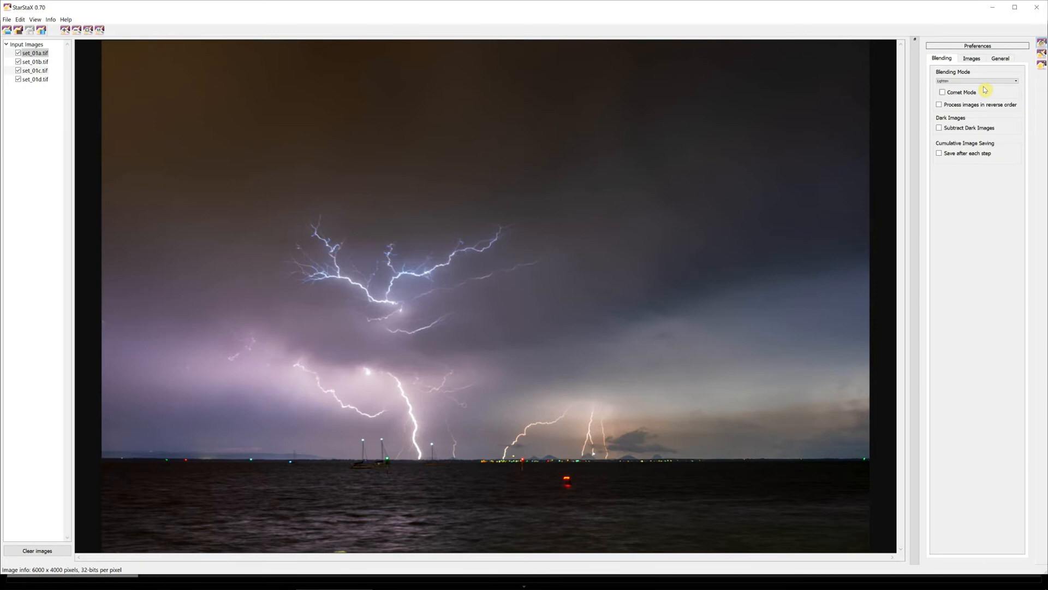
Keep Lighten as the blending mode and start processing the four frames
click(975, 80)
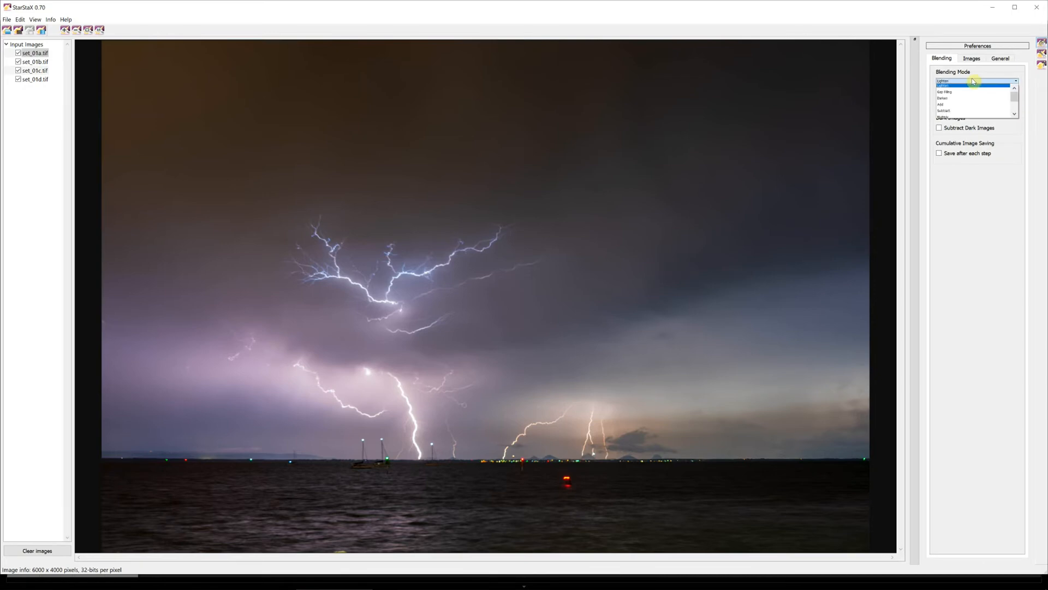
click(975, 87)
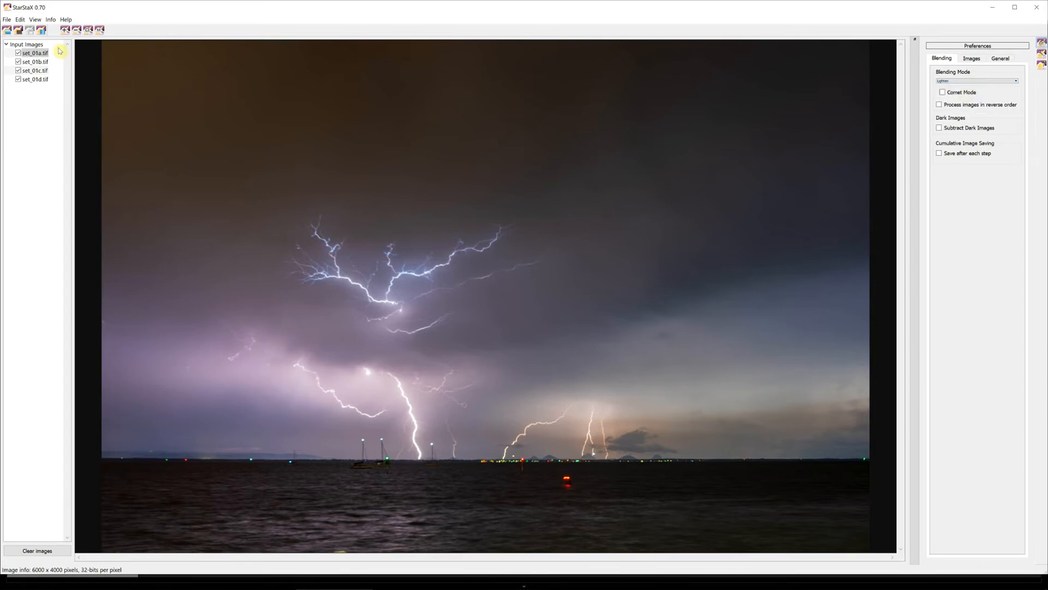
click(45, 30)
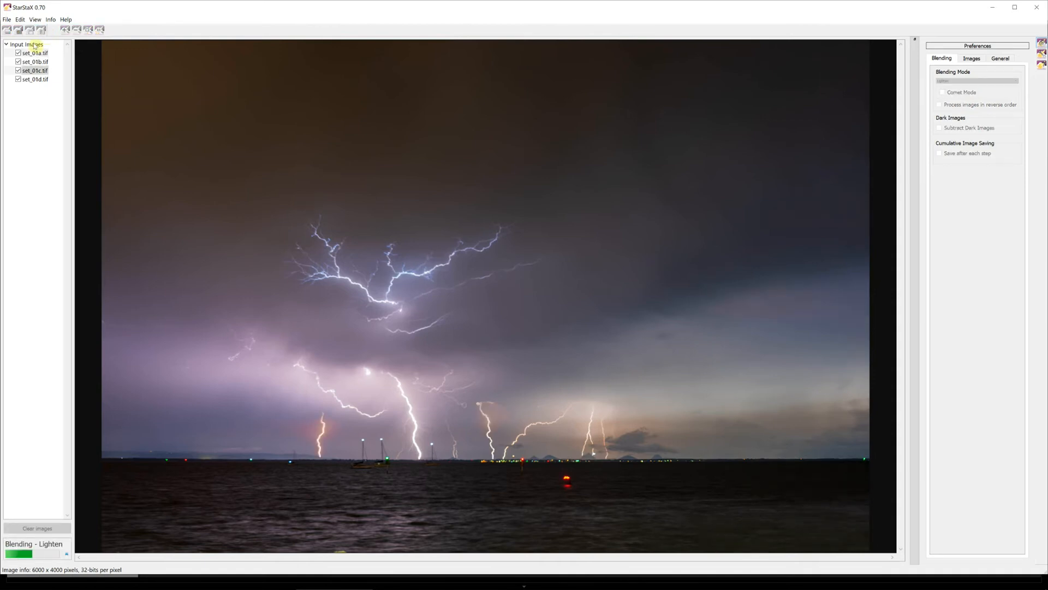
click(36, 31)
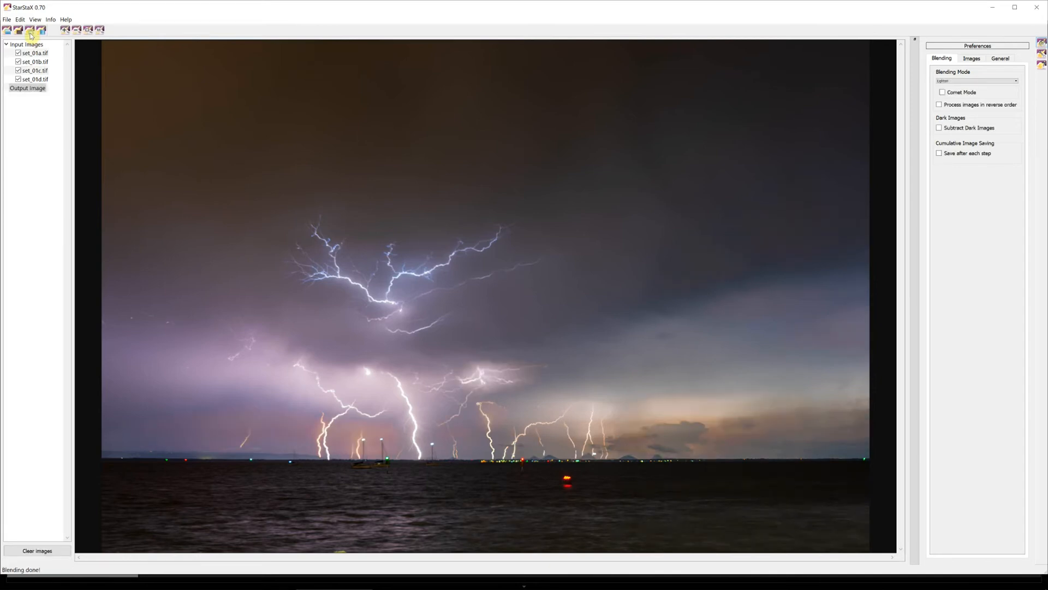
mouse_move(184, 269)
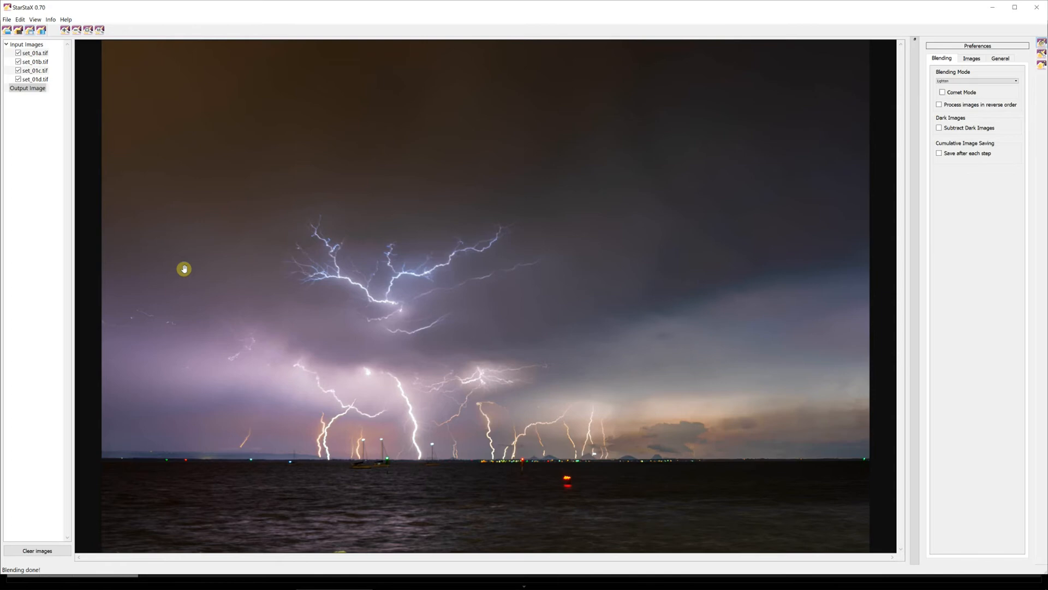
mouse_move(398, 446)
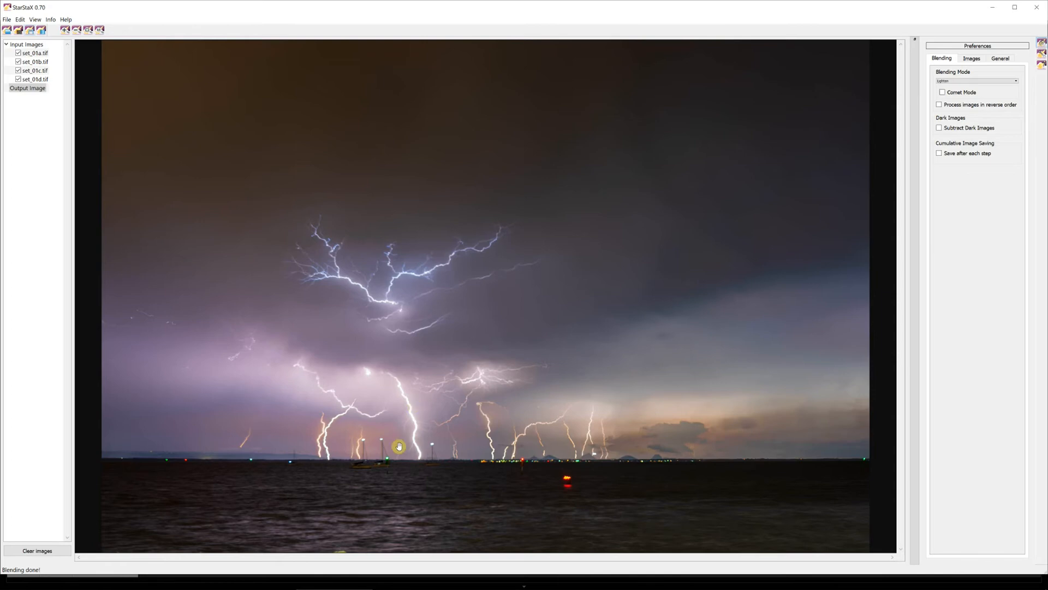
mouse_move(430, 347)
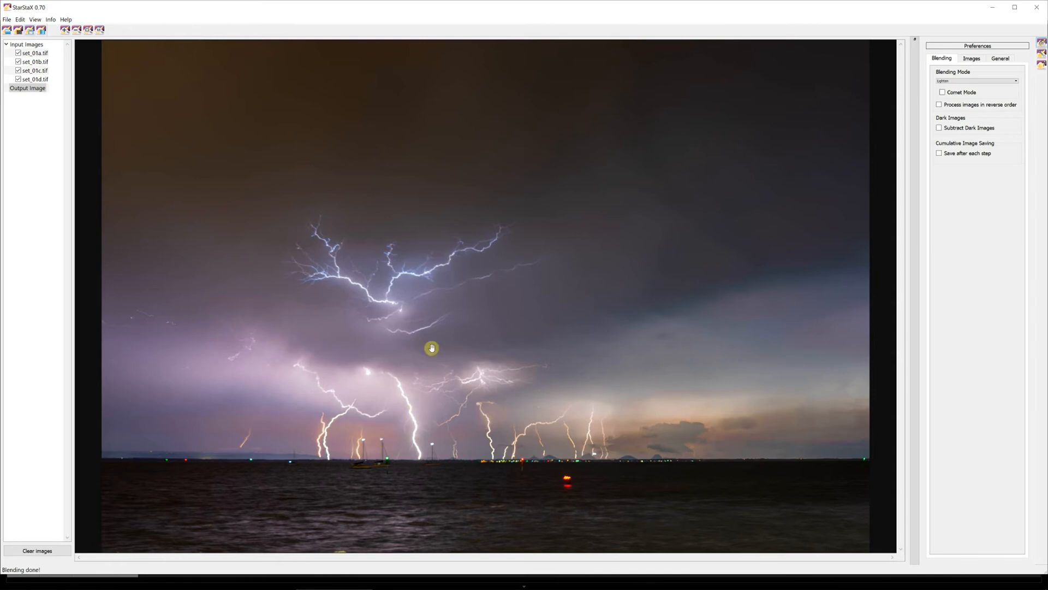
mouse_move(411, 427)
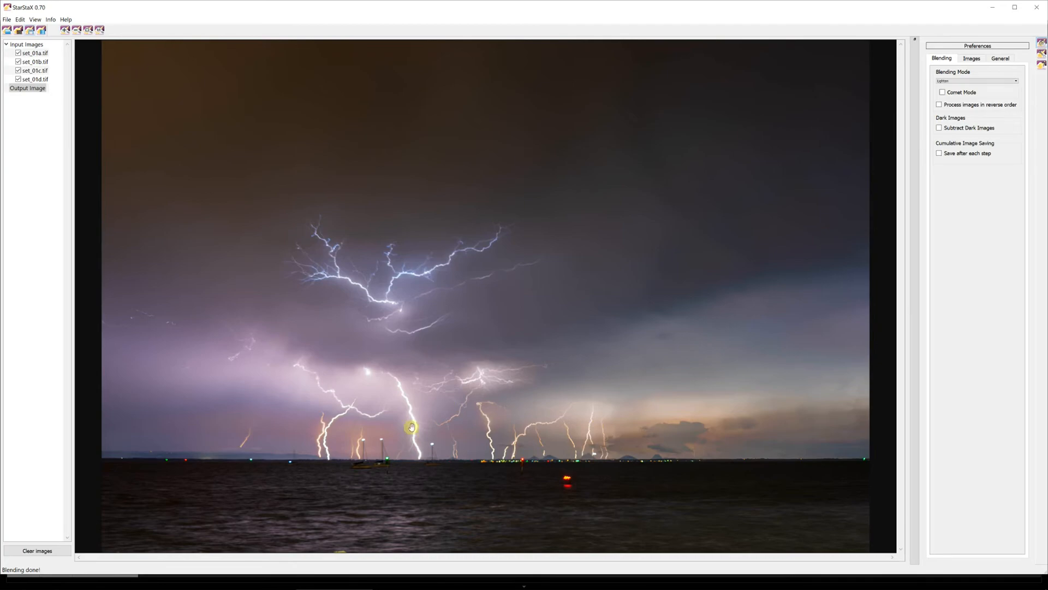
mouse_move(391, 388)
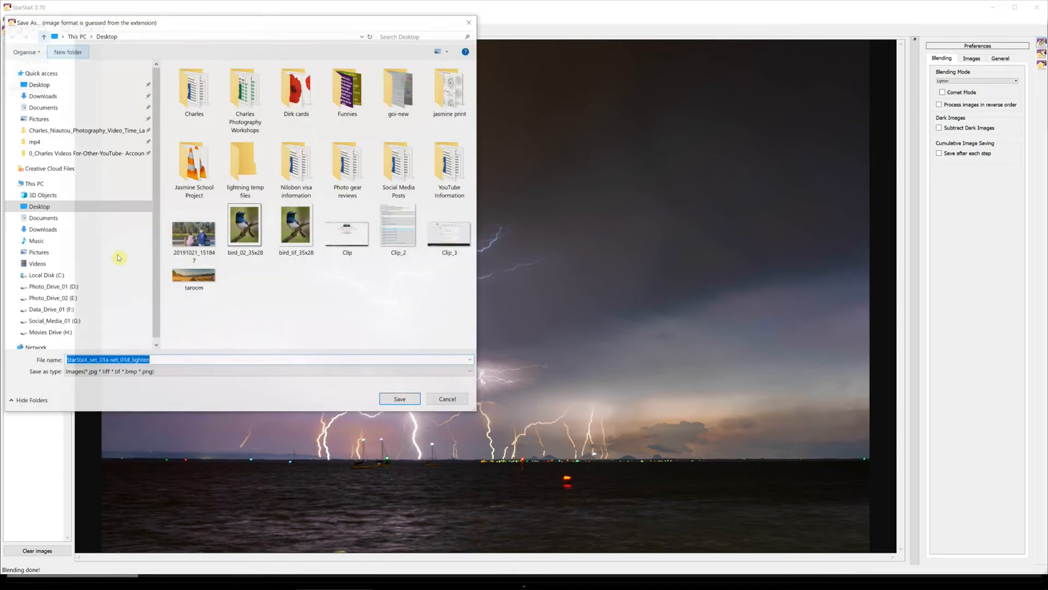
Browse through clouds and storms to Lightning_Photos > 0_YouTube and save Set_01_lighten.tif
click(51, 287)
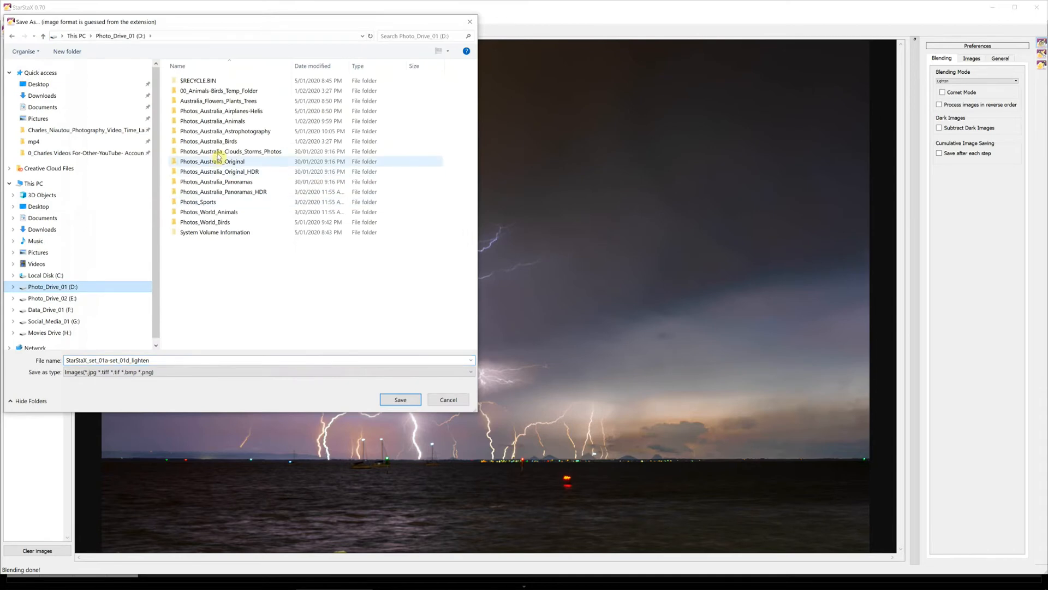
double_click(230, 151)
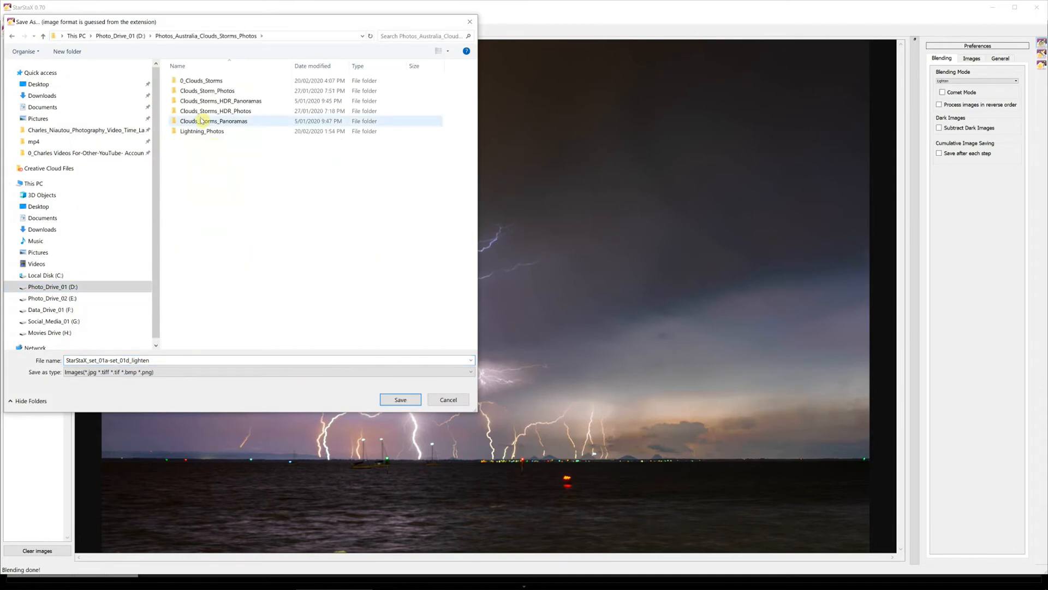
double_click(202, 131)
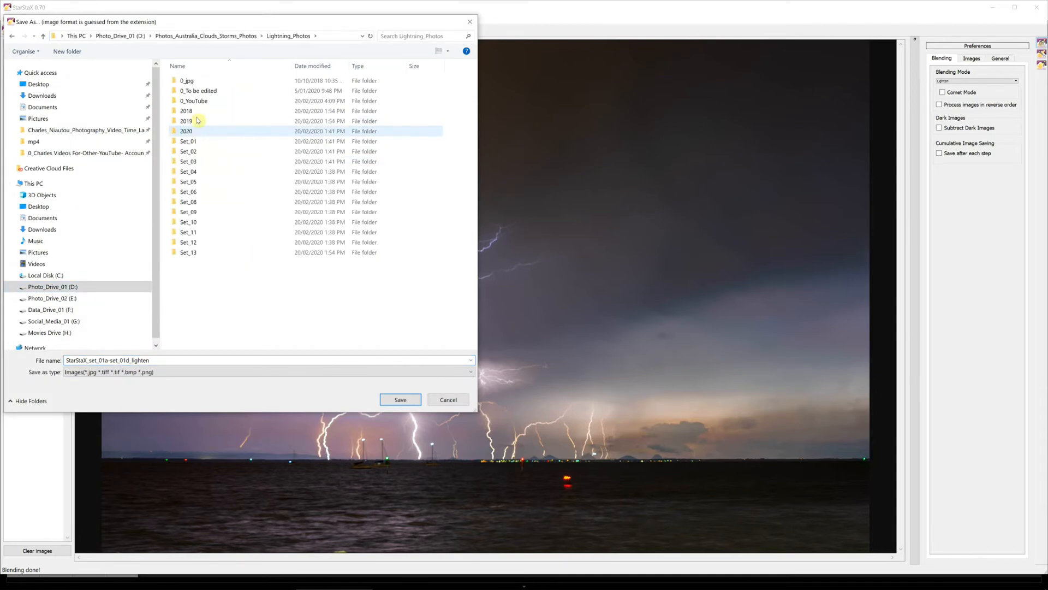
double_click(193, 101)
text(Set_01)
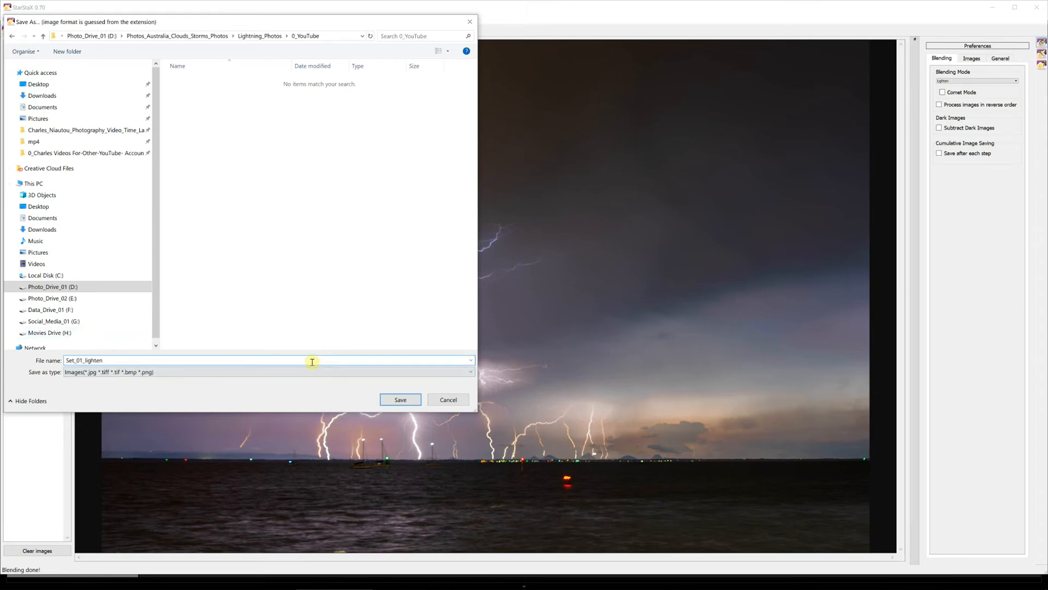
text(.tf)
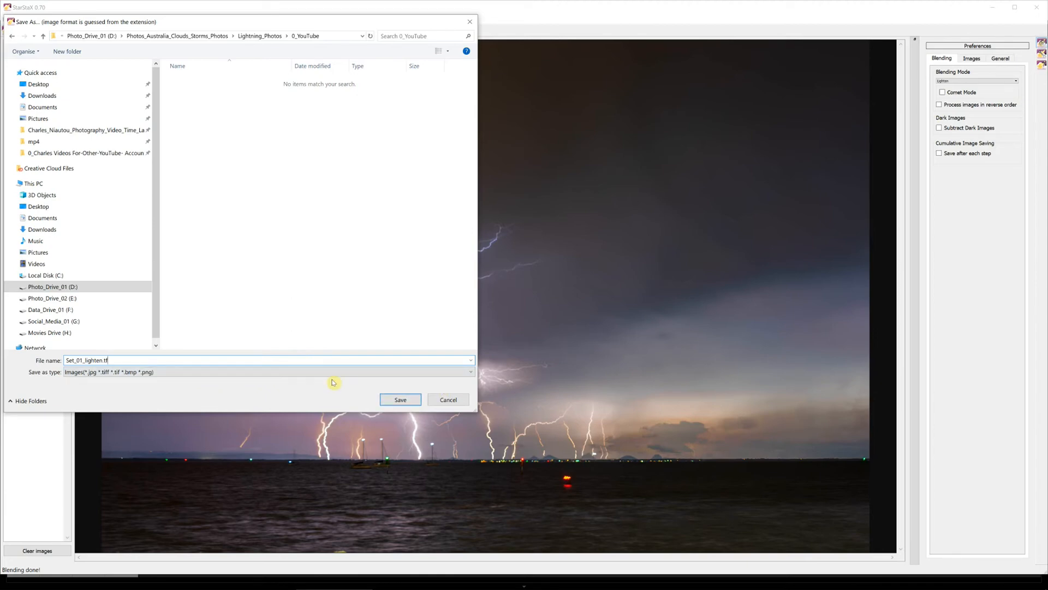
mouse_move(337, 392)
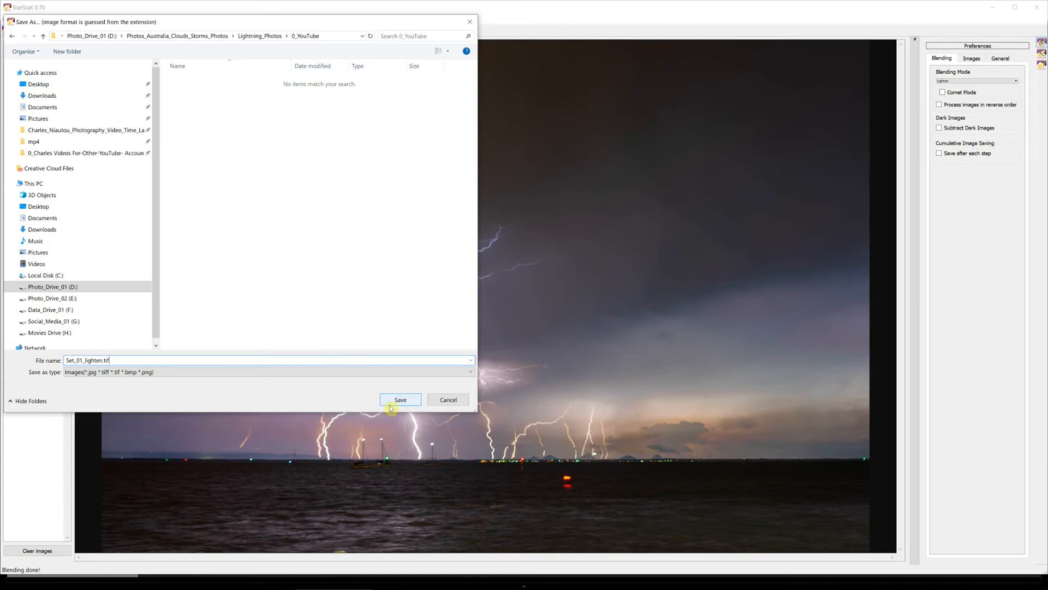
click(400, 399)
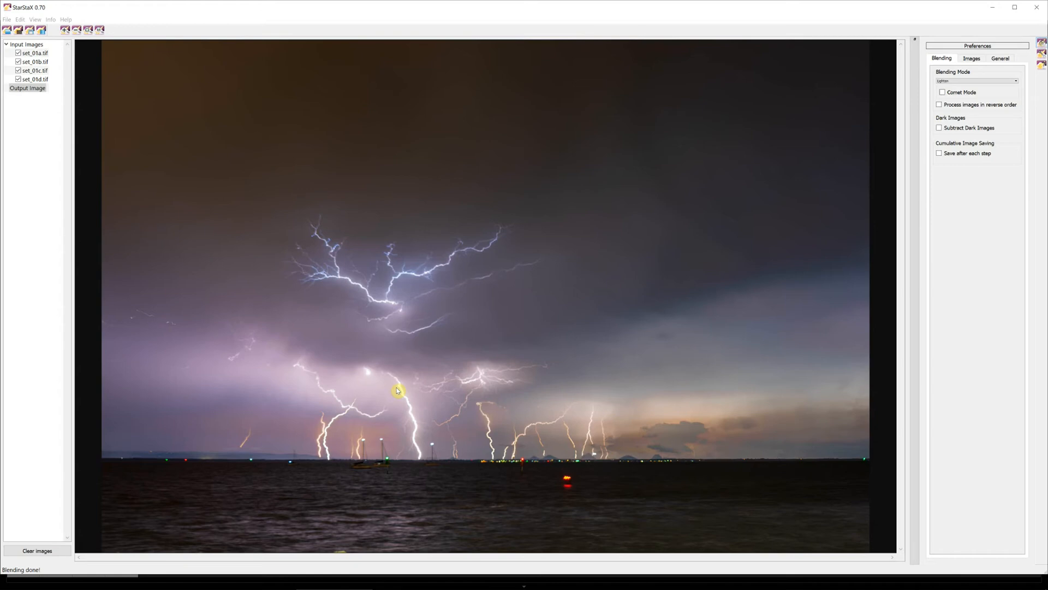
mouse_move(205, 169)
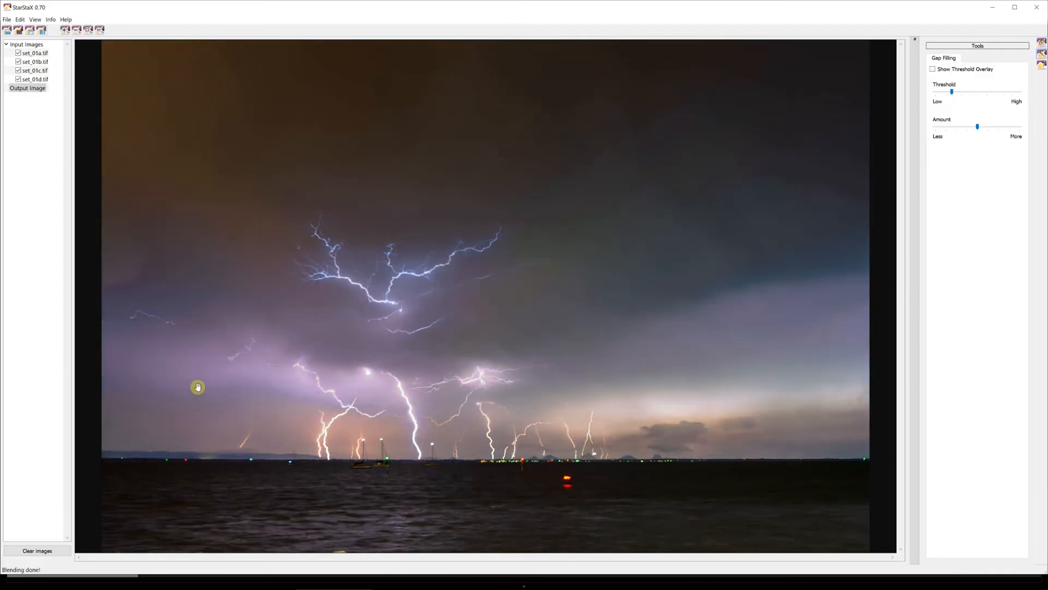
mouse_move(346, 399)
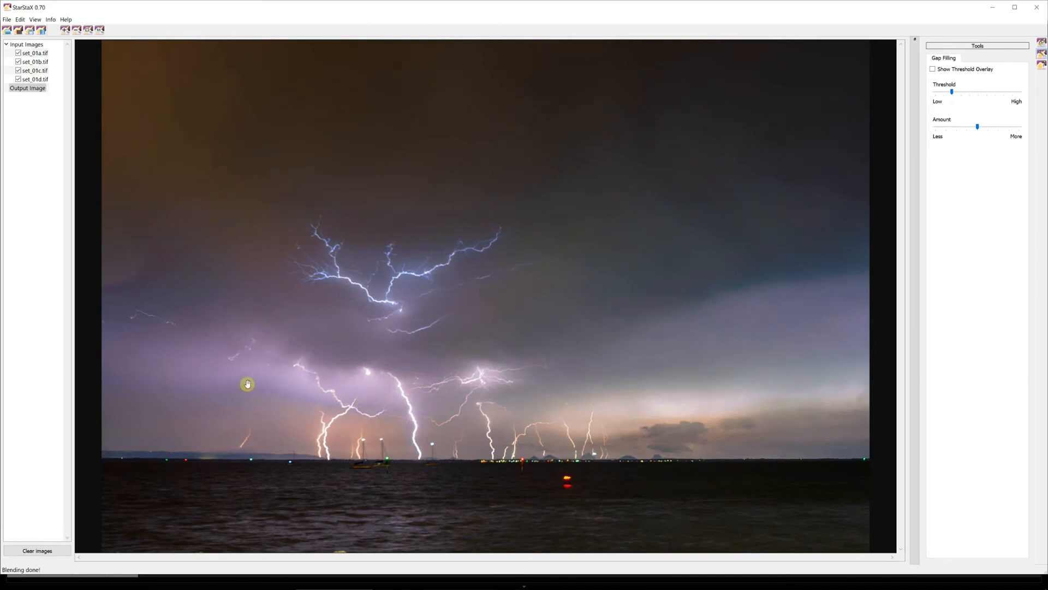
mouse_move(294, 372)
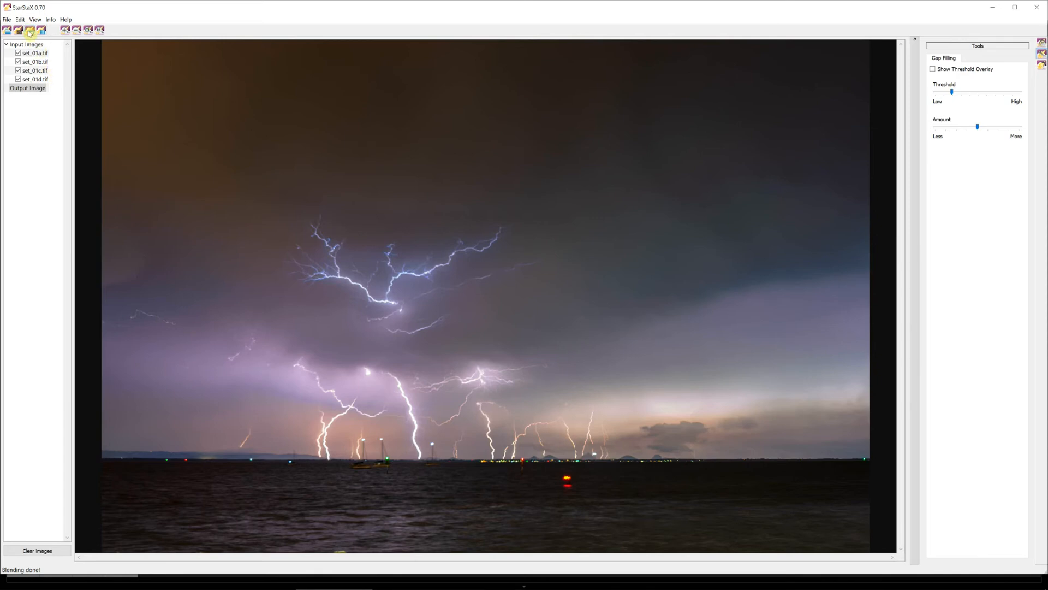
Bring up the Save dialog for the gap-filled output image
click(35, 30)
text(Set_01_gapfi)
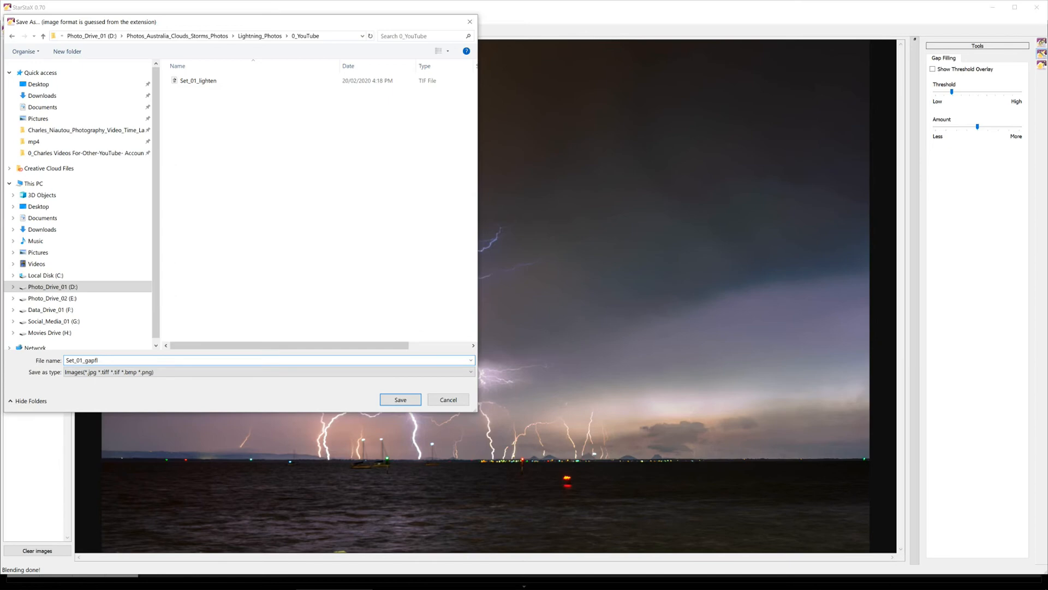
Save the gap-filled blend as Set_01_gapfill.tif and dismiss the Image saved message
text(.tif)
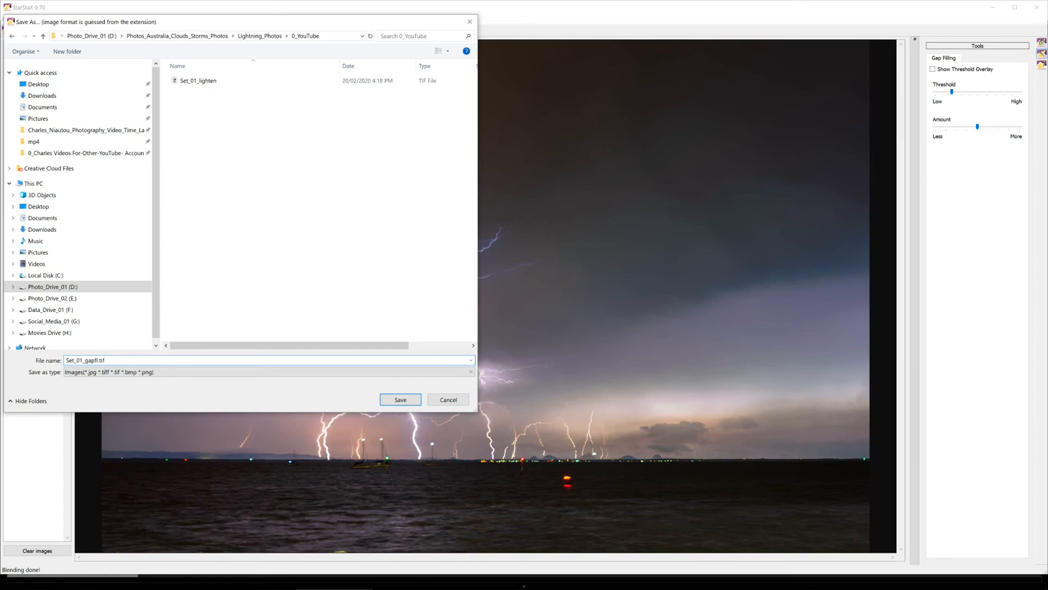
click(182, 359)
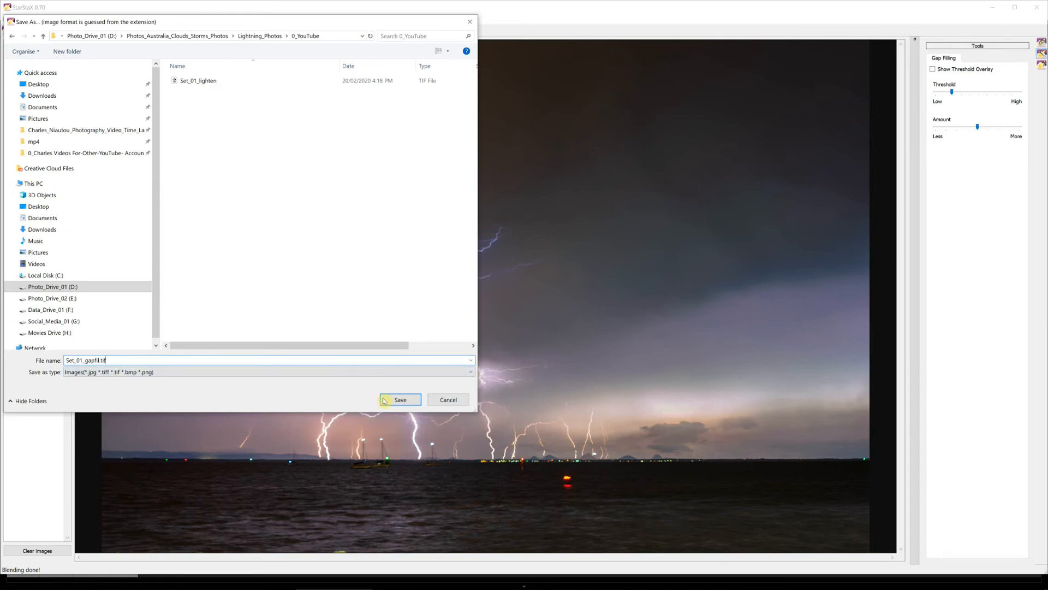
click(400, 399)
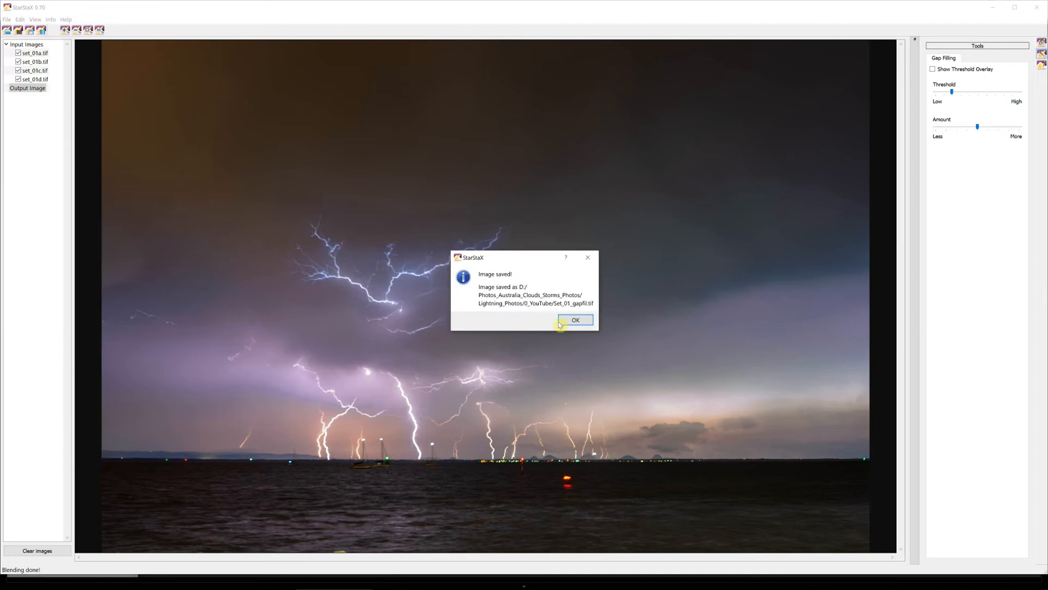
click(575, 320)
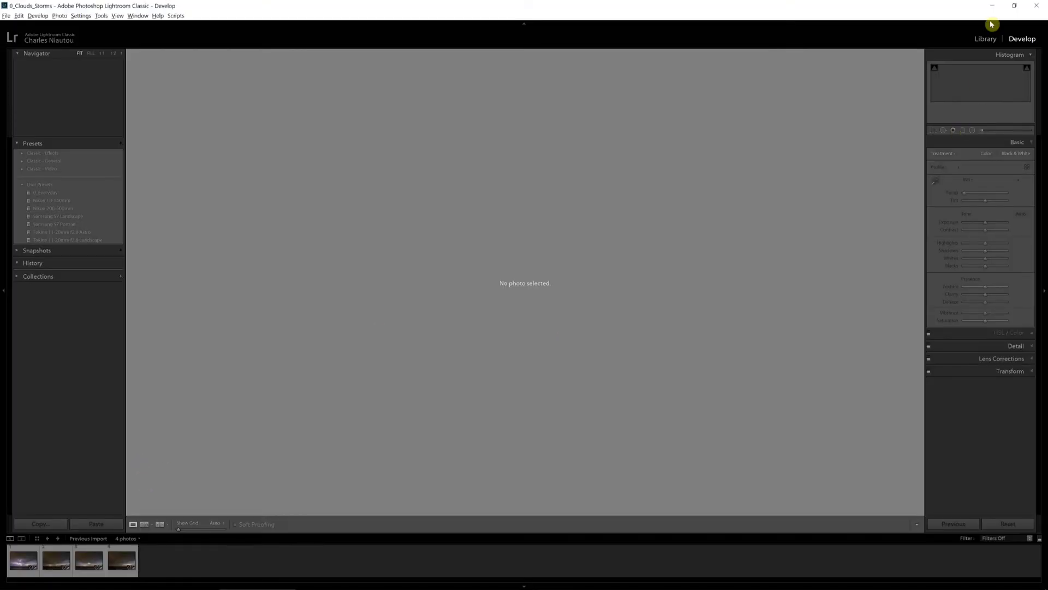
Import only Set_01_lighten and Set_01_gapfill TIFFs from 0_YouTube in the Library module
click(983, 39)
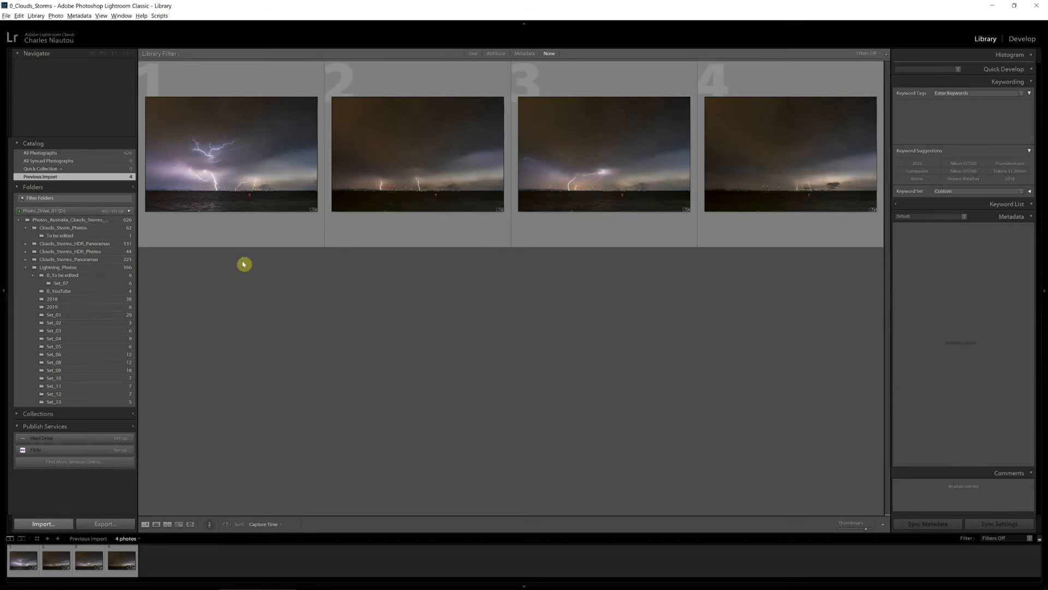
click(42, 524)
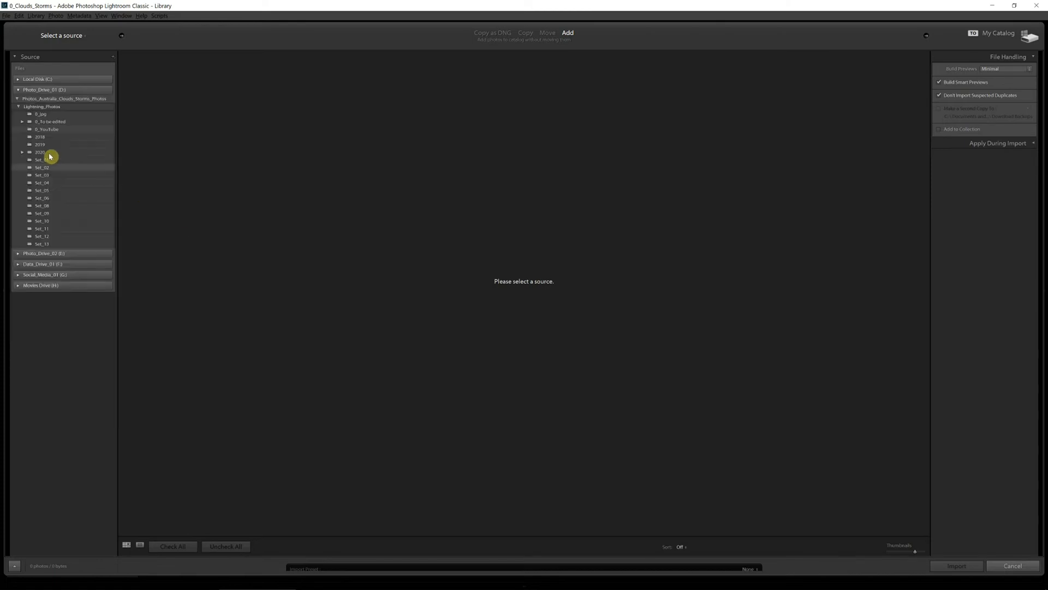
click(39, 129)
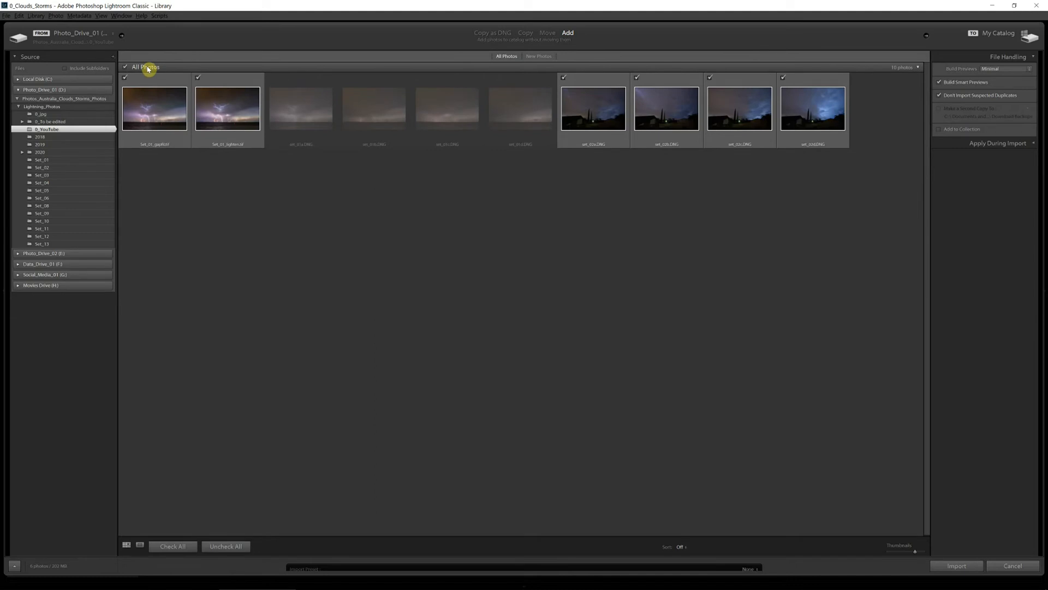
click(126, 67)
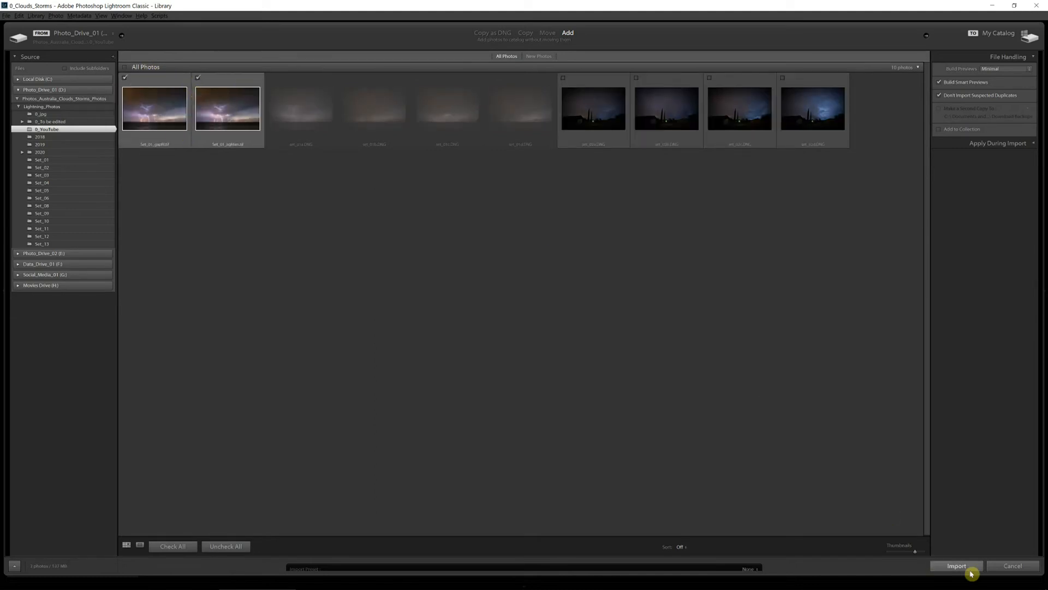
click(958, 566)
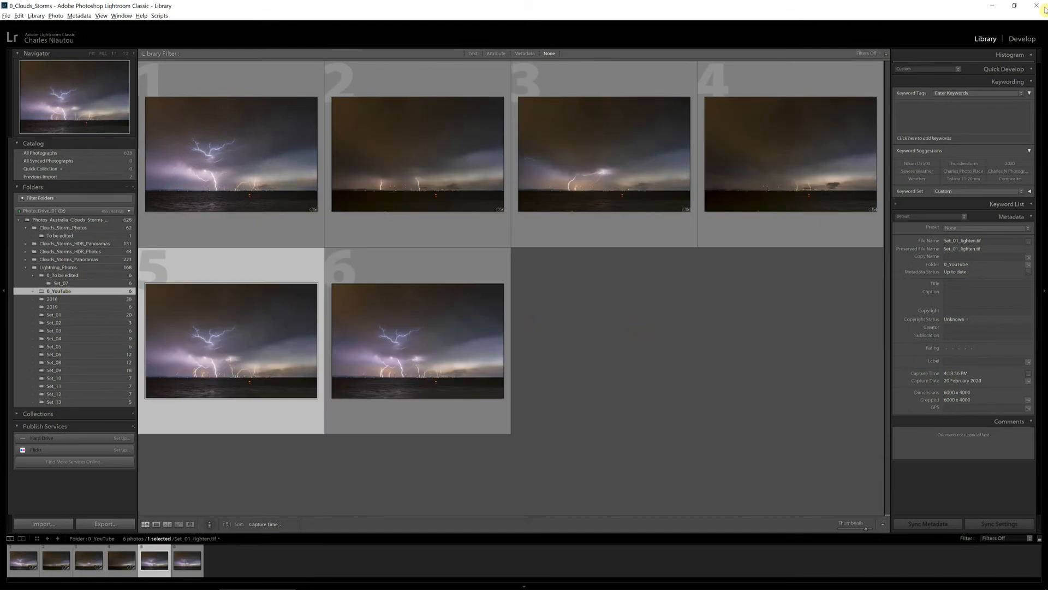
Open the Set_01_lighten blend in the Develop module
click(1021, 39)
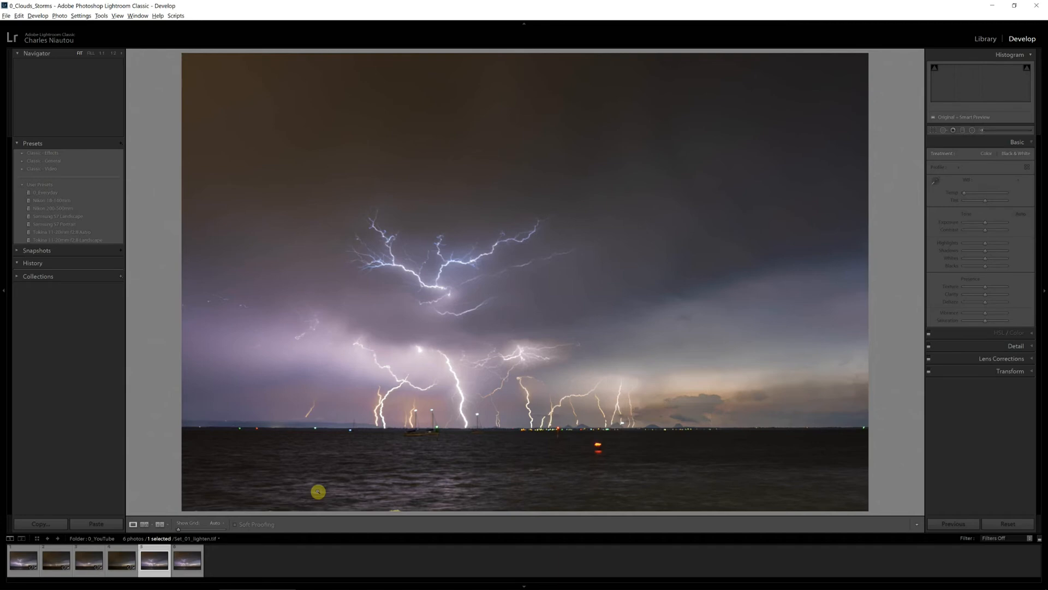
mouse_move(618, 329)
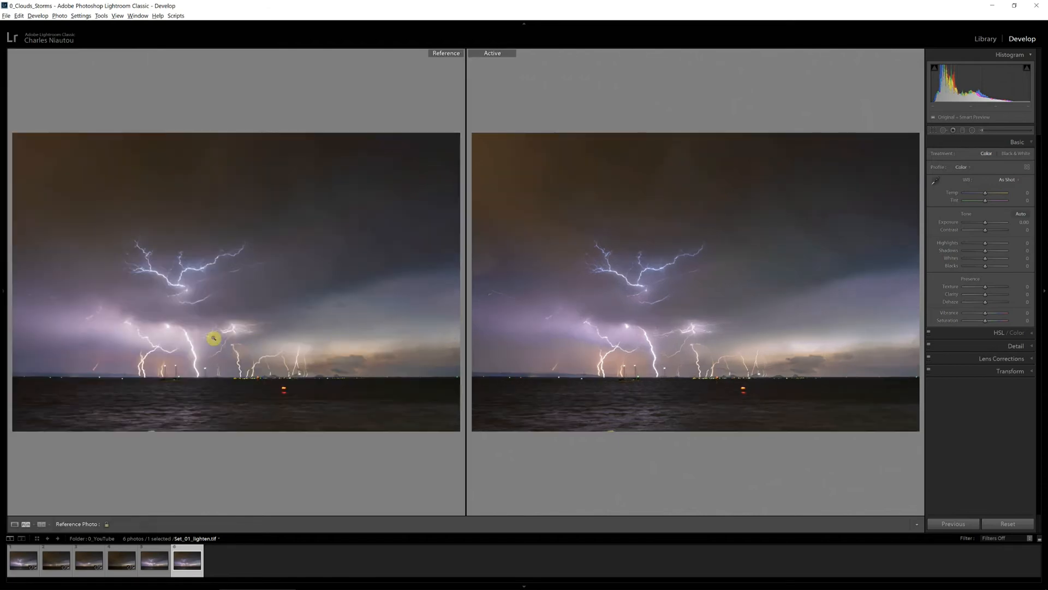
mouse_move(219, 220)
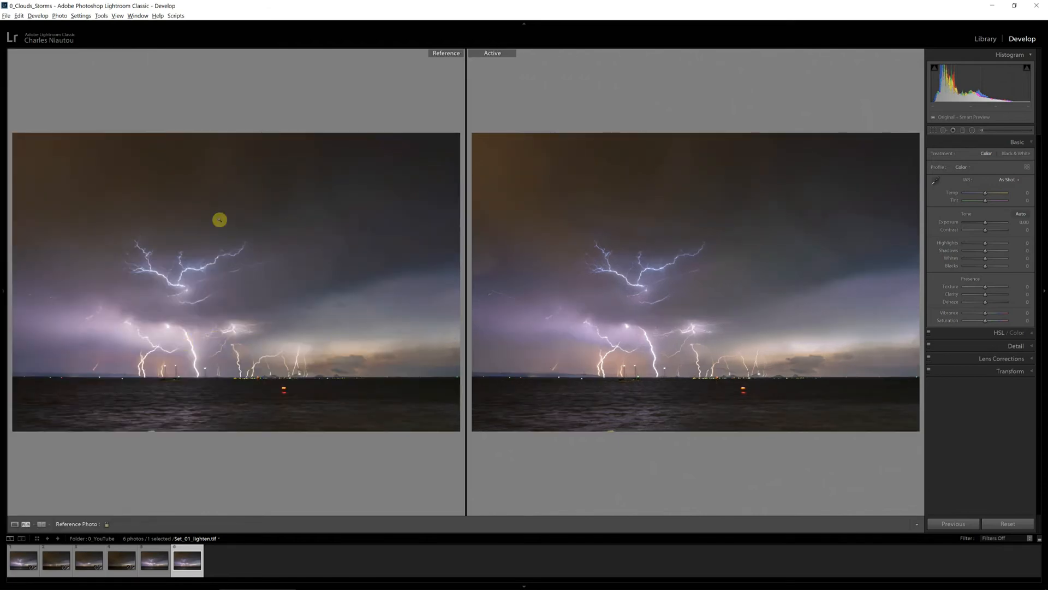
mouse_move(299, 256)
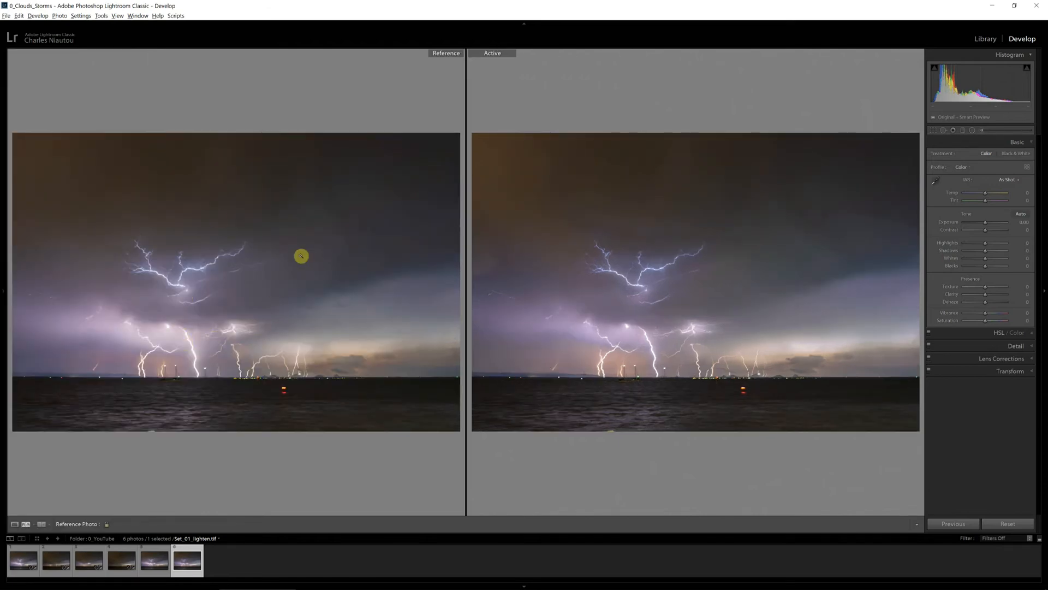
mouse_move(179, 242)
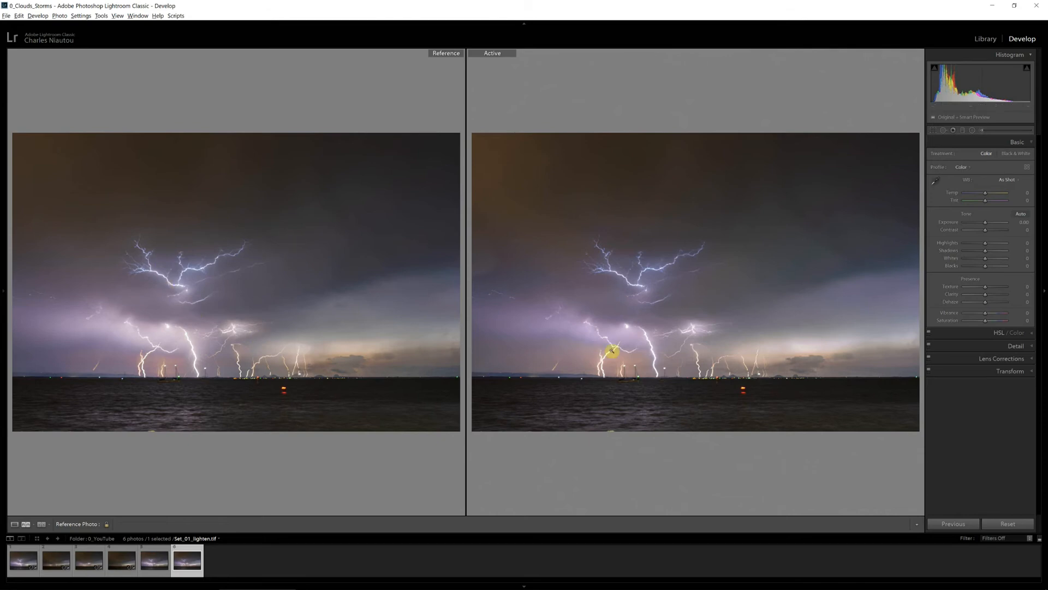
mouse_move(576, 343)
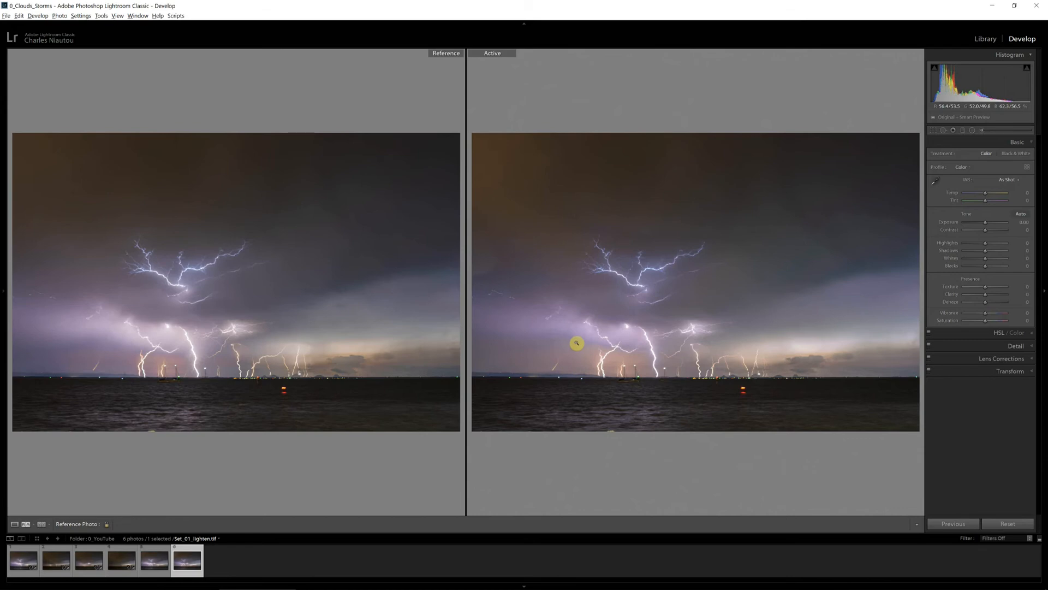
mouse_move(501, 338)
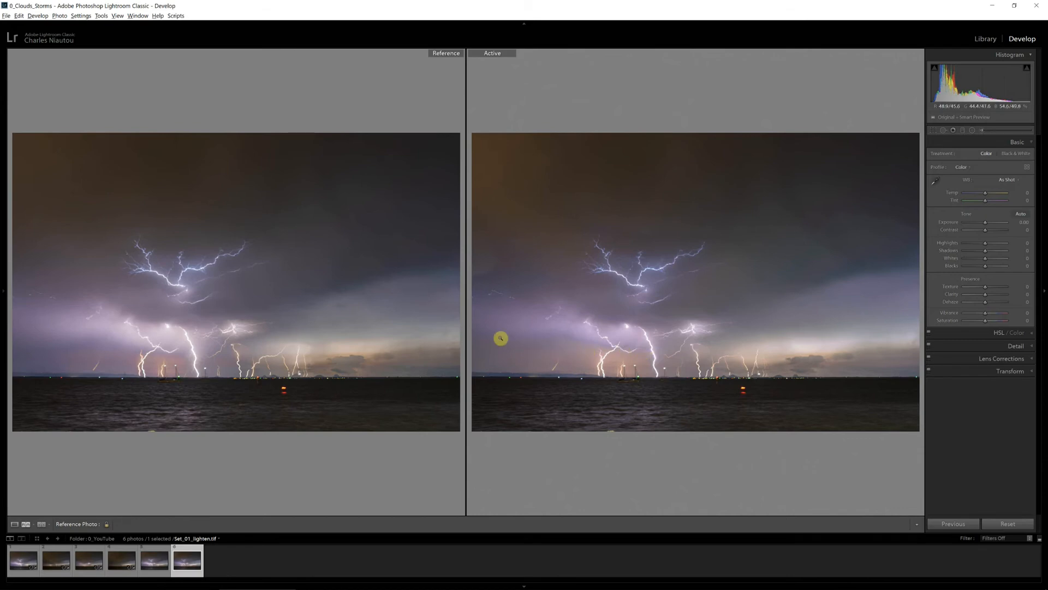